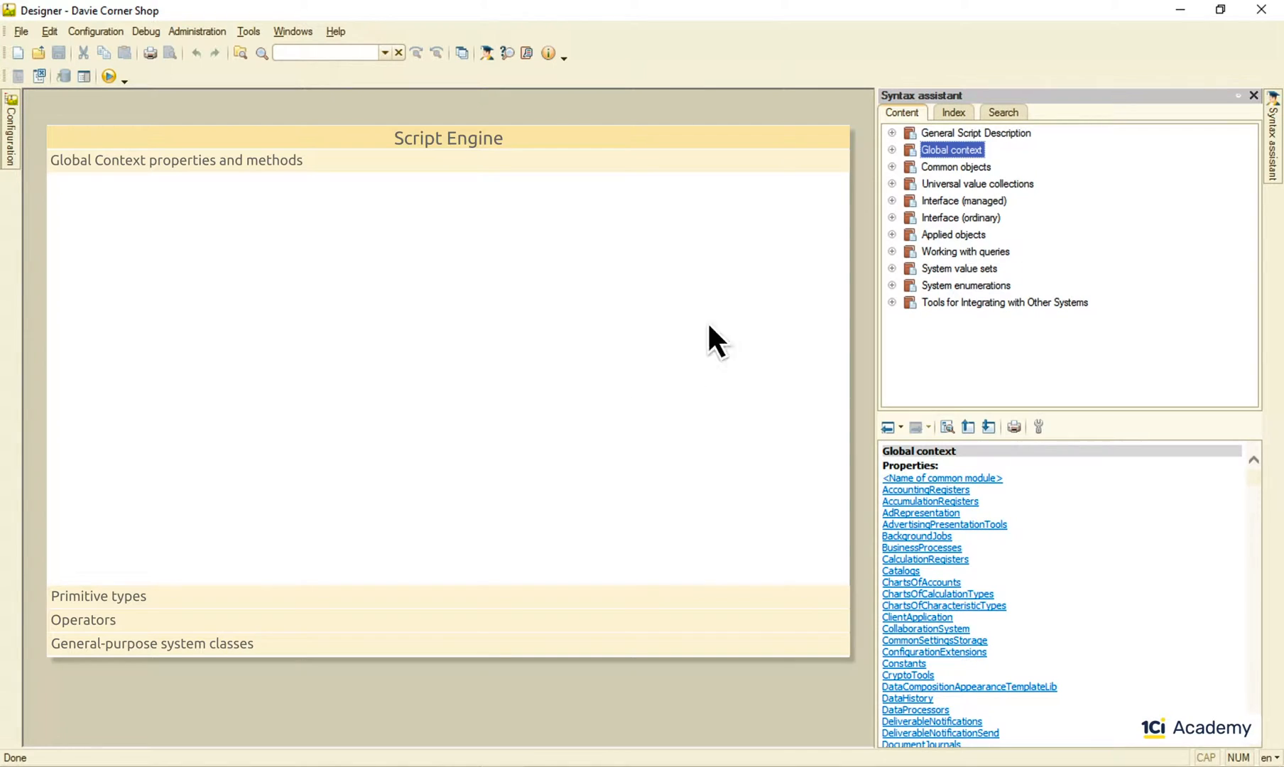
Under General Script Description in Syntax assistant, view the Null then Undefined type references
left_click(892, 150)
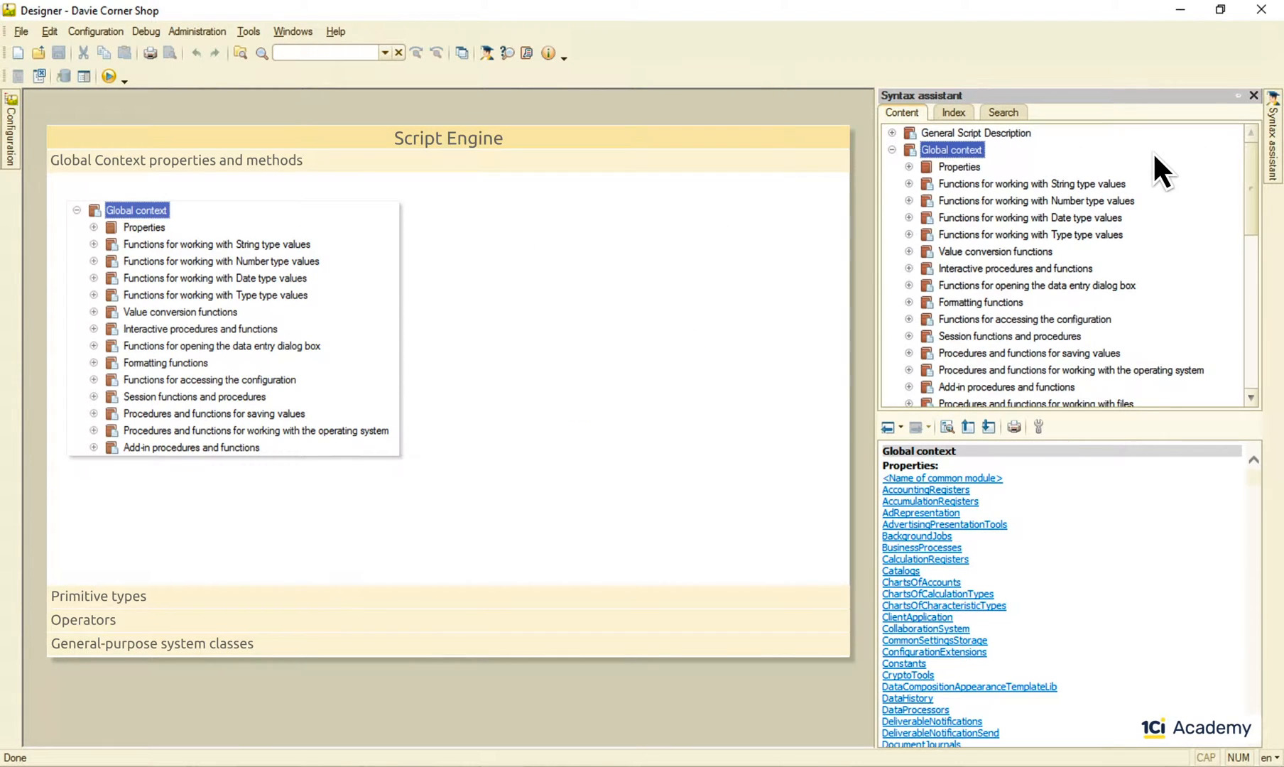
left_click(892, 150)
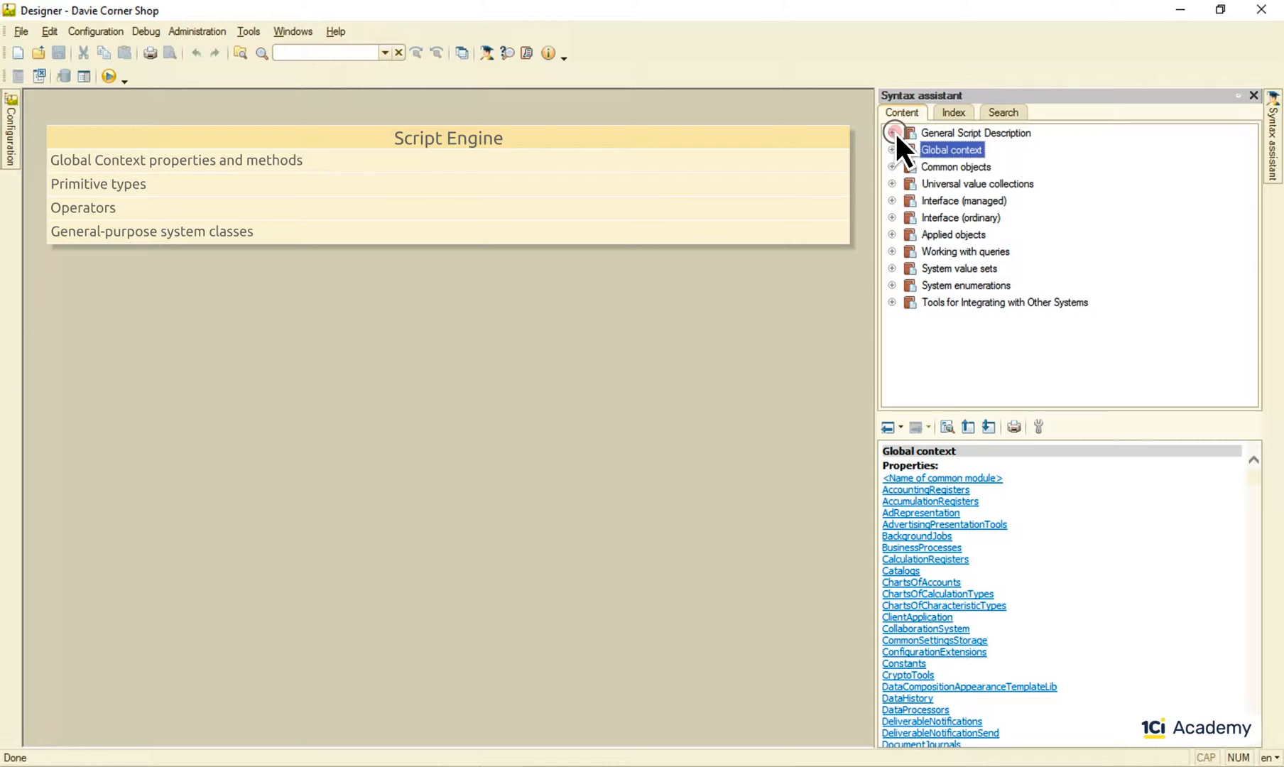
left_click(892, 133)
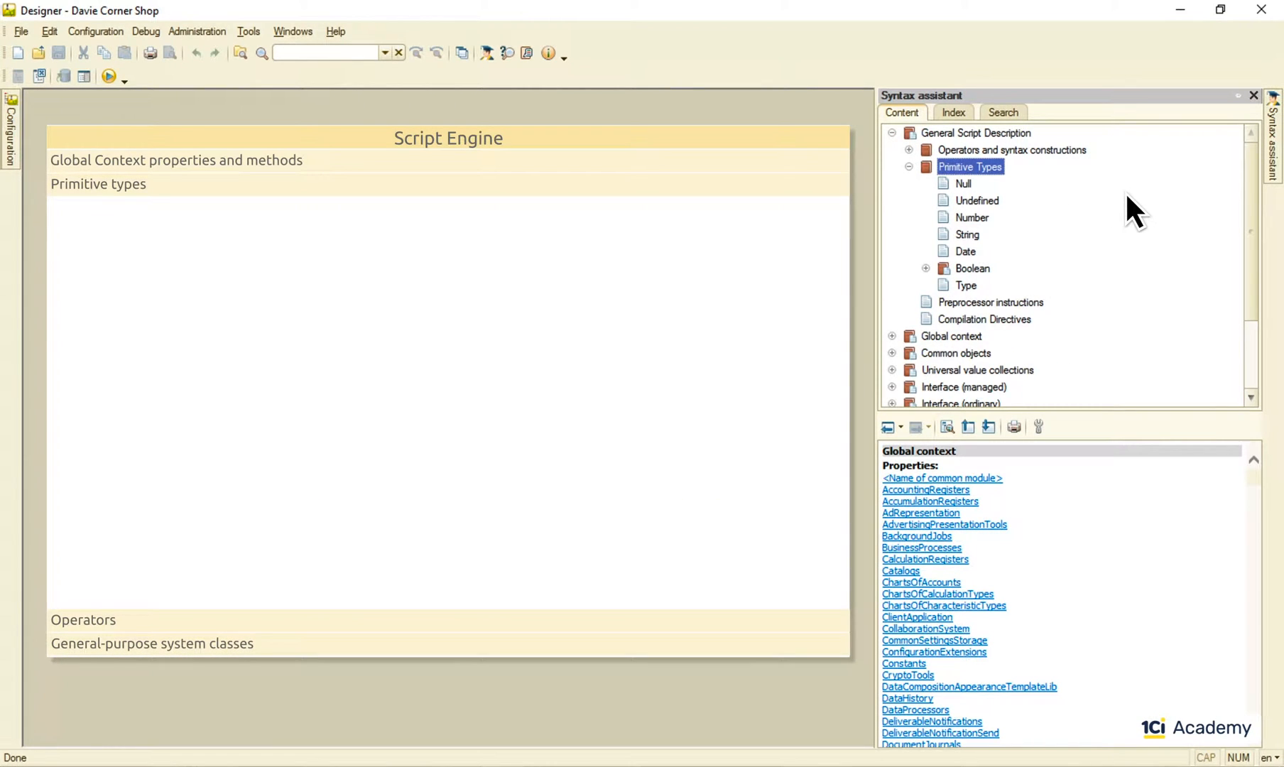
left_click(963, 183)
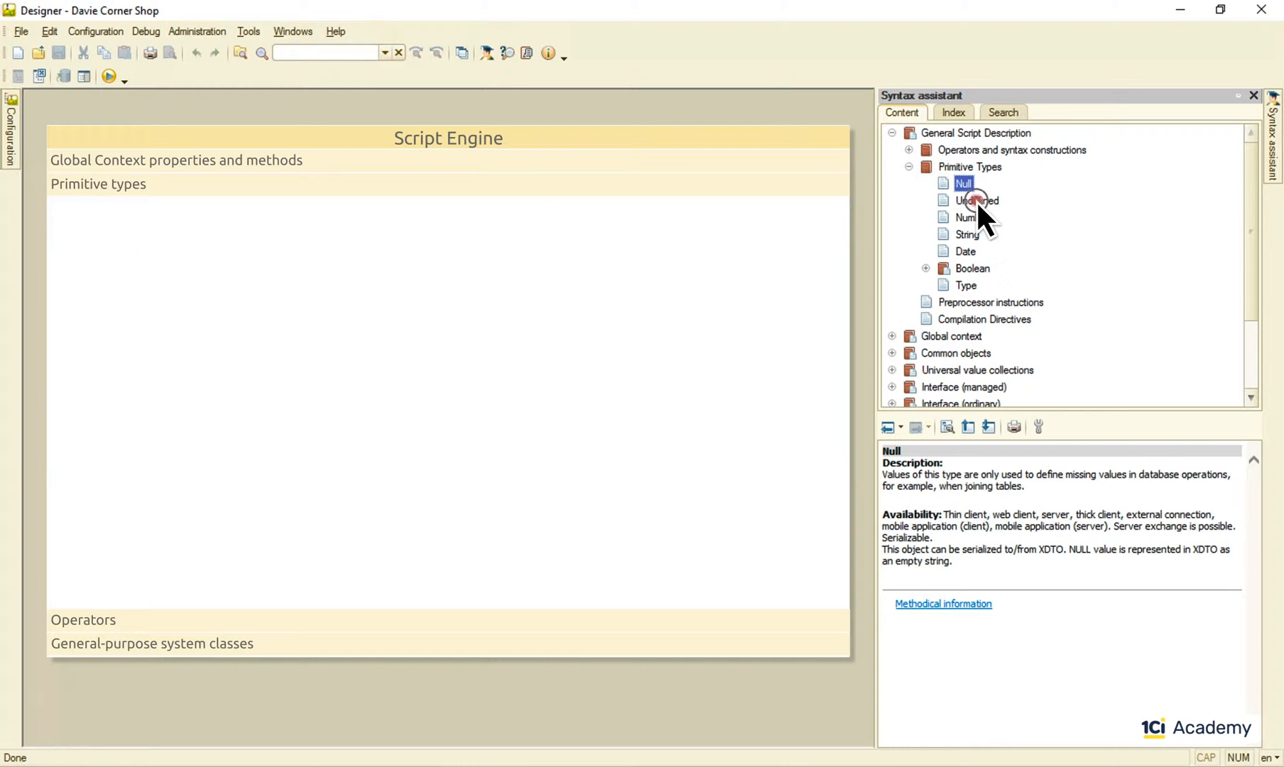
left_click(976, 200)
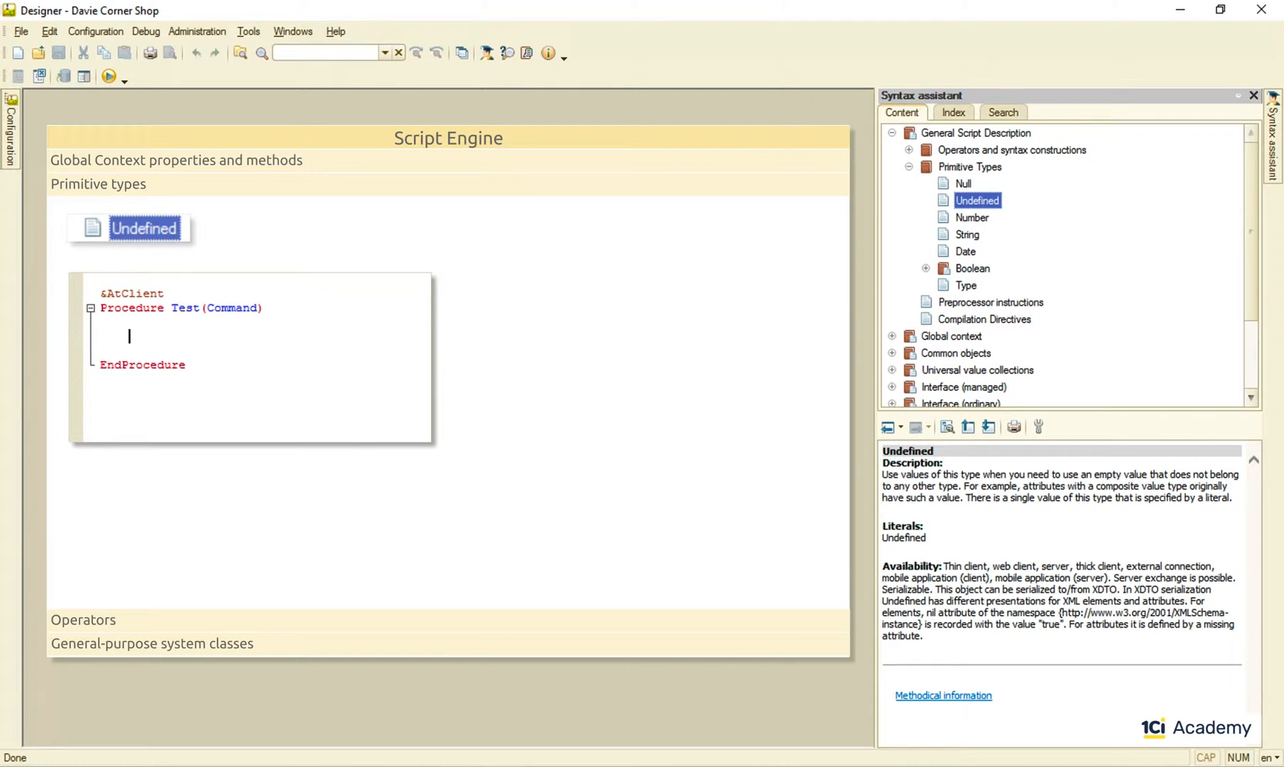
Declare Var MyVar; and add Return; in the Test procedure
type("Var MyVar;")
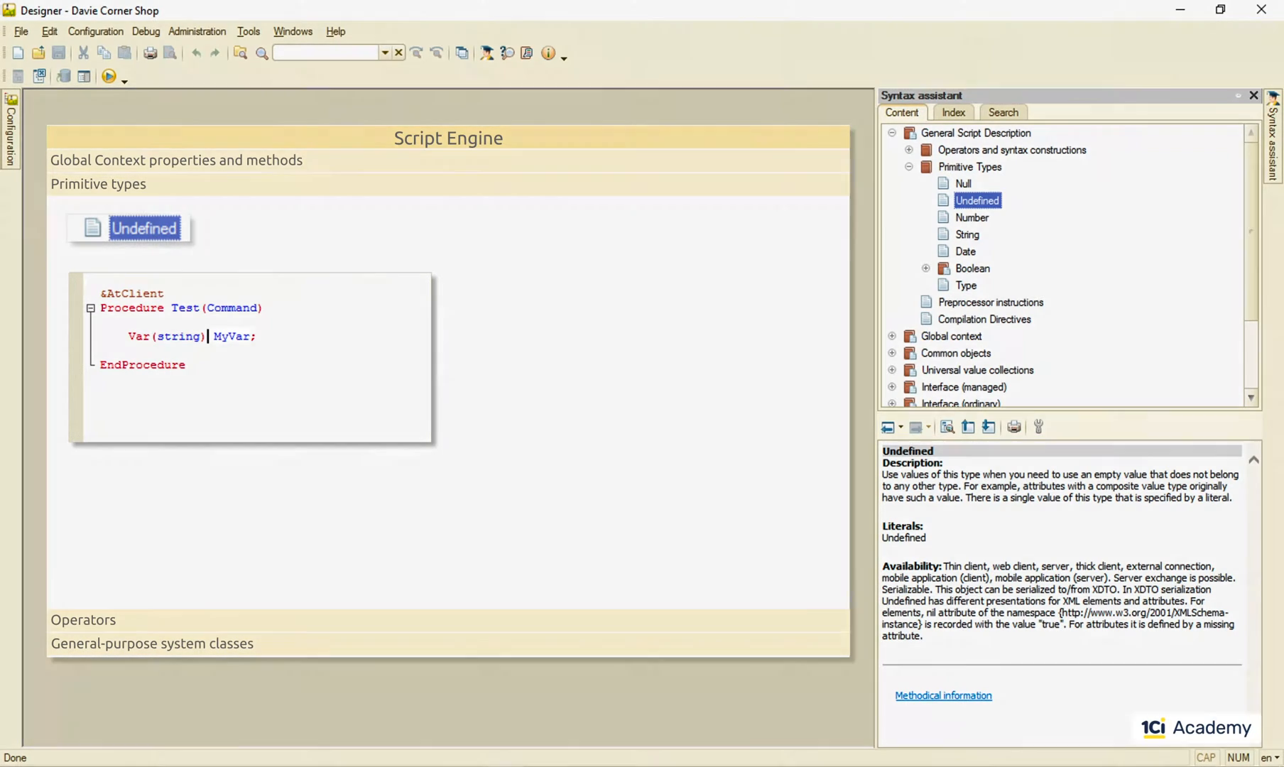
double_click(230, 336)
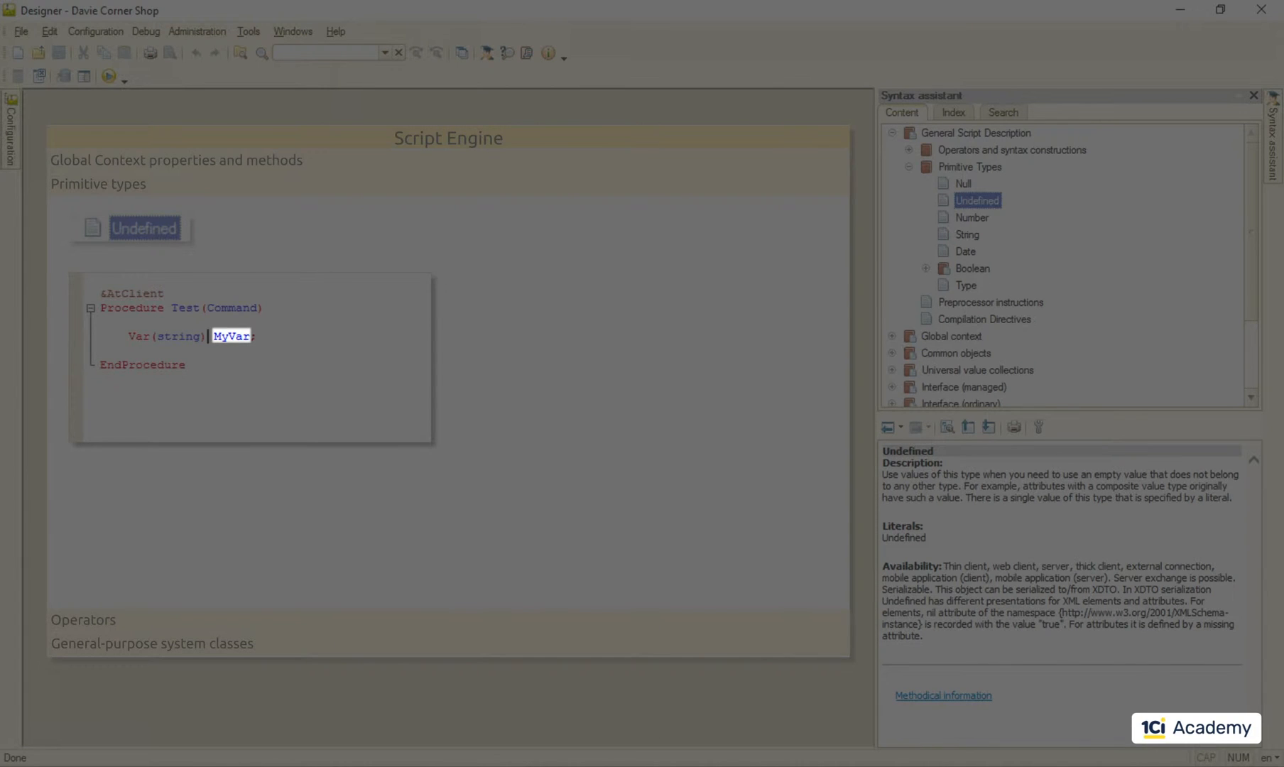
type("Retu")
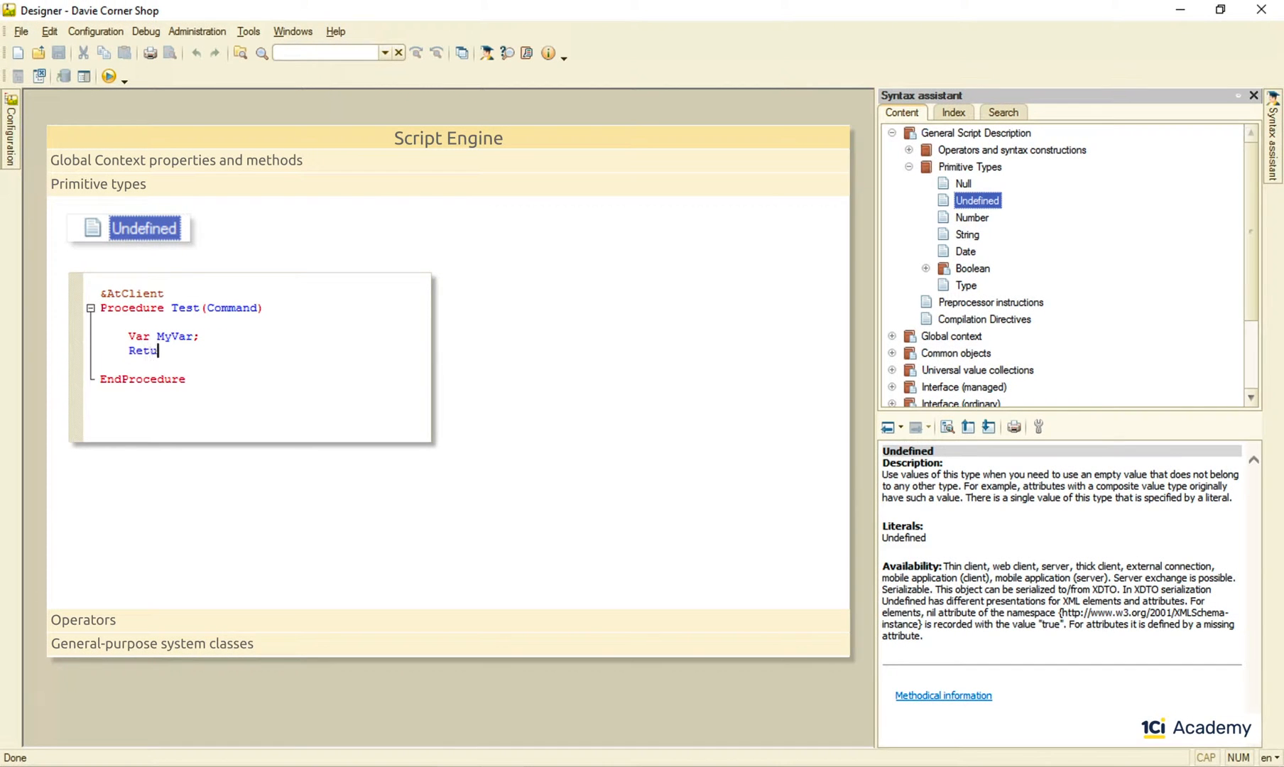
type("rn;")
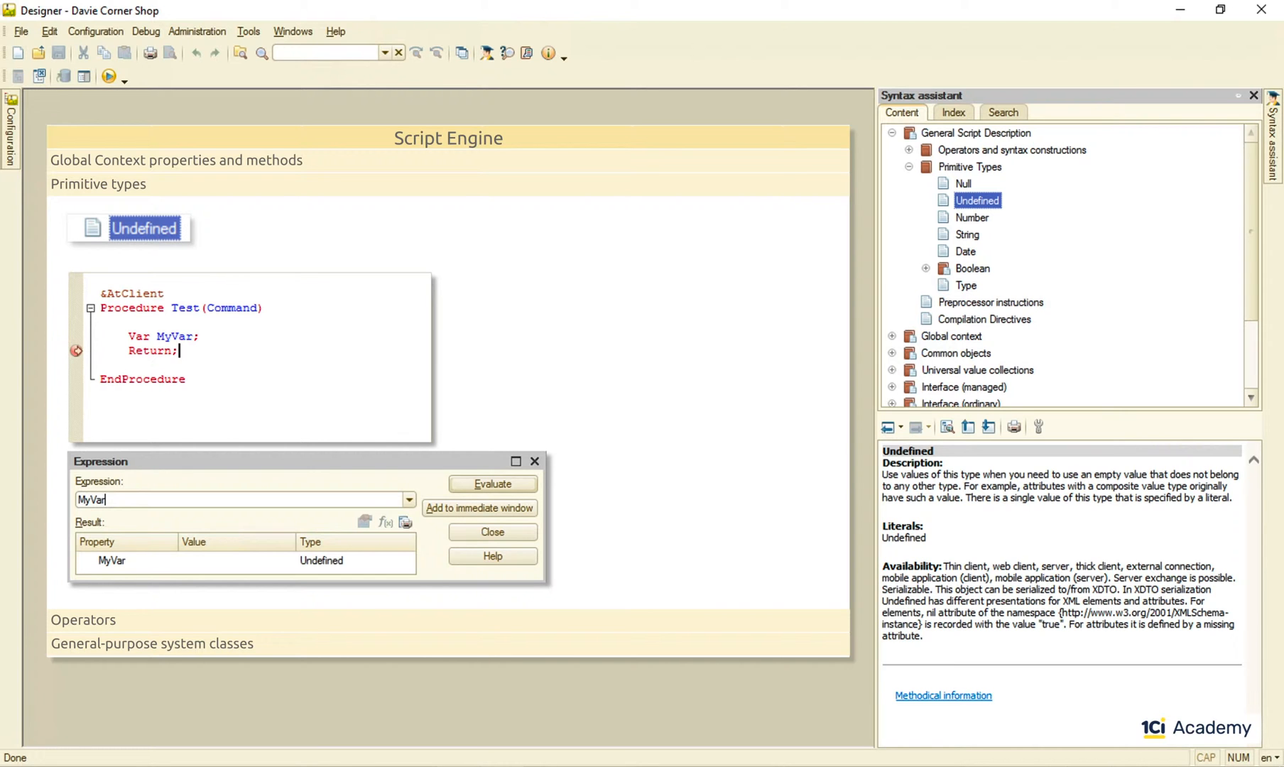
Dismiss the Expression window so the Test procedure code is visible again
left_click(493, 484)
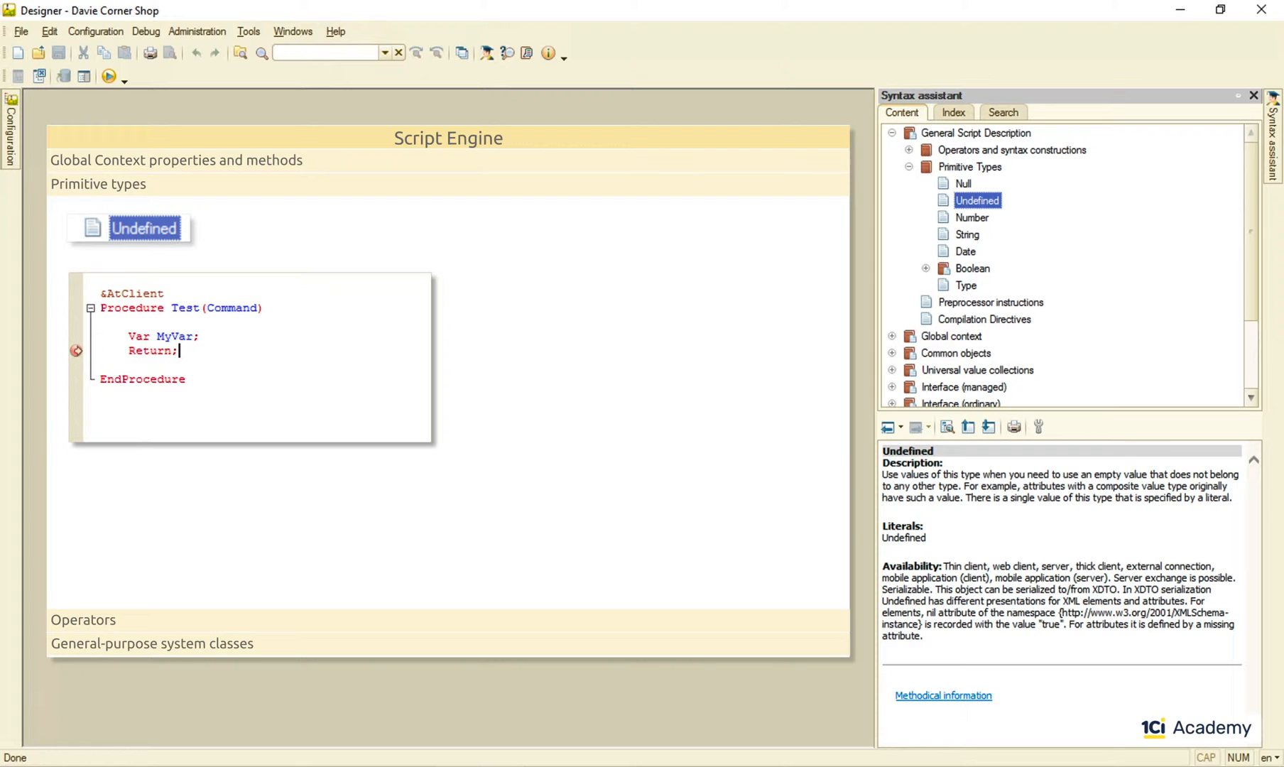
mouse_move(241, 327)
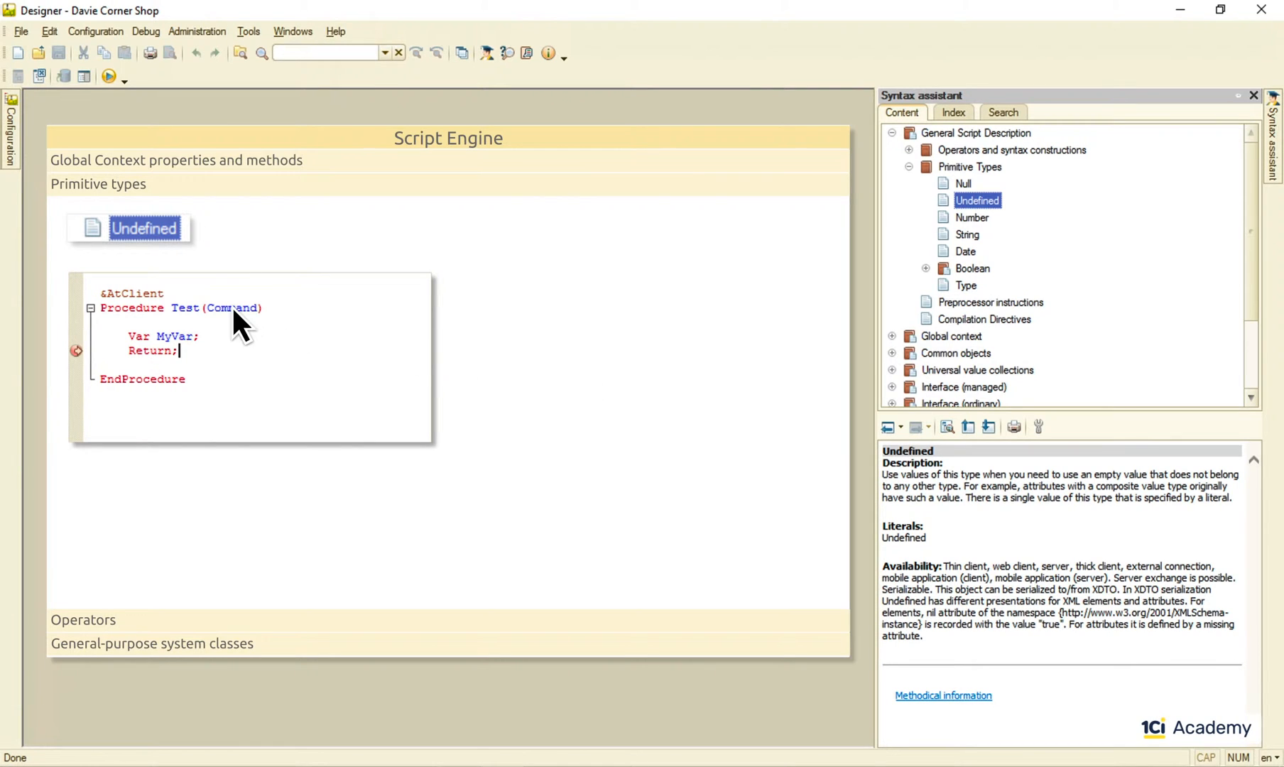
Set the parameter to MyParam = Undefined and comment the If/Else branches
type("MyParam = Undefined Then")
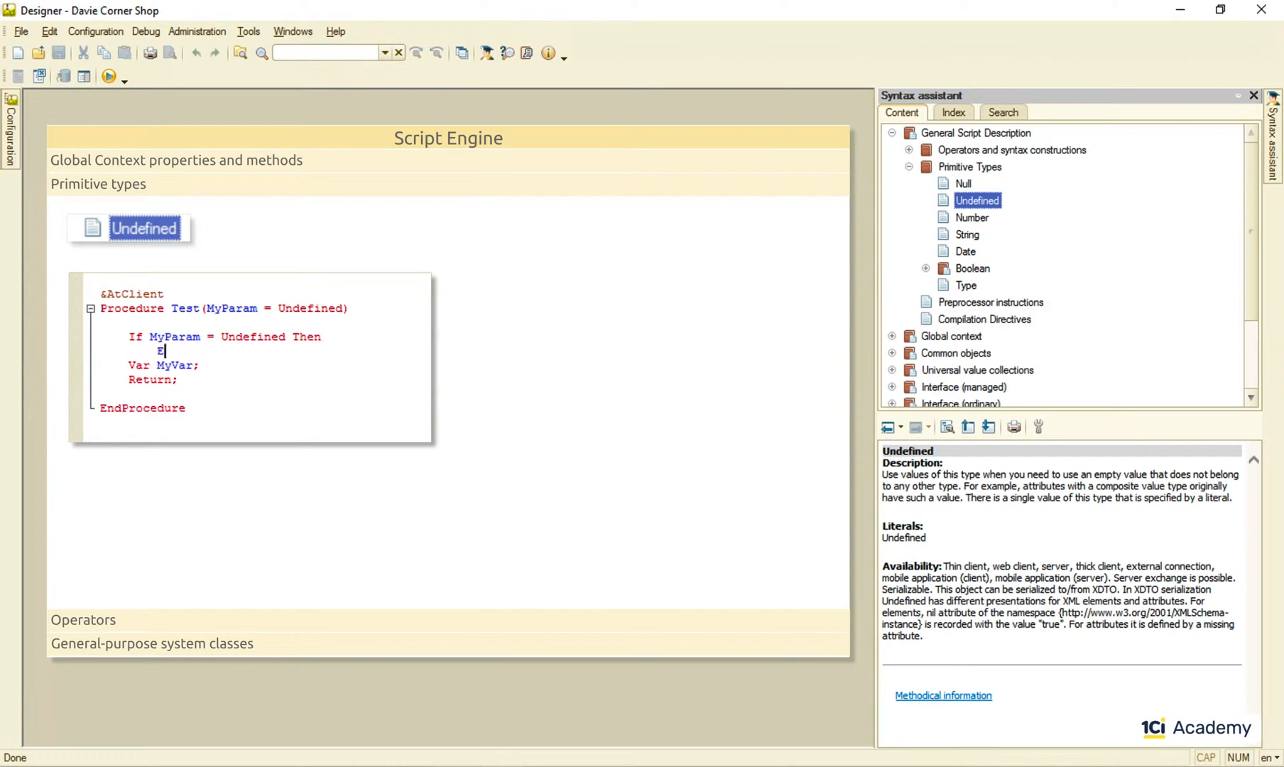
type("// The patam is passed")
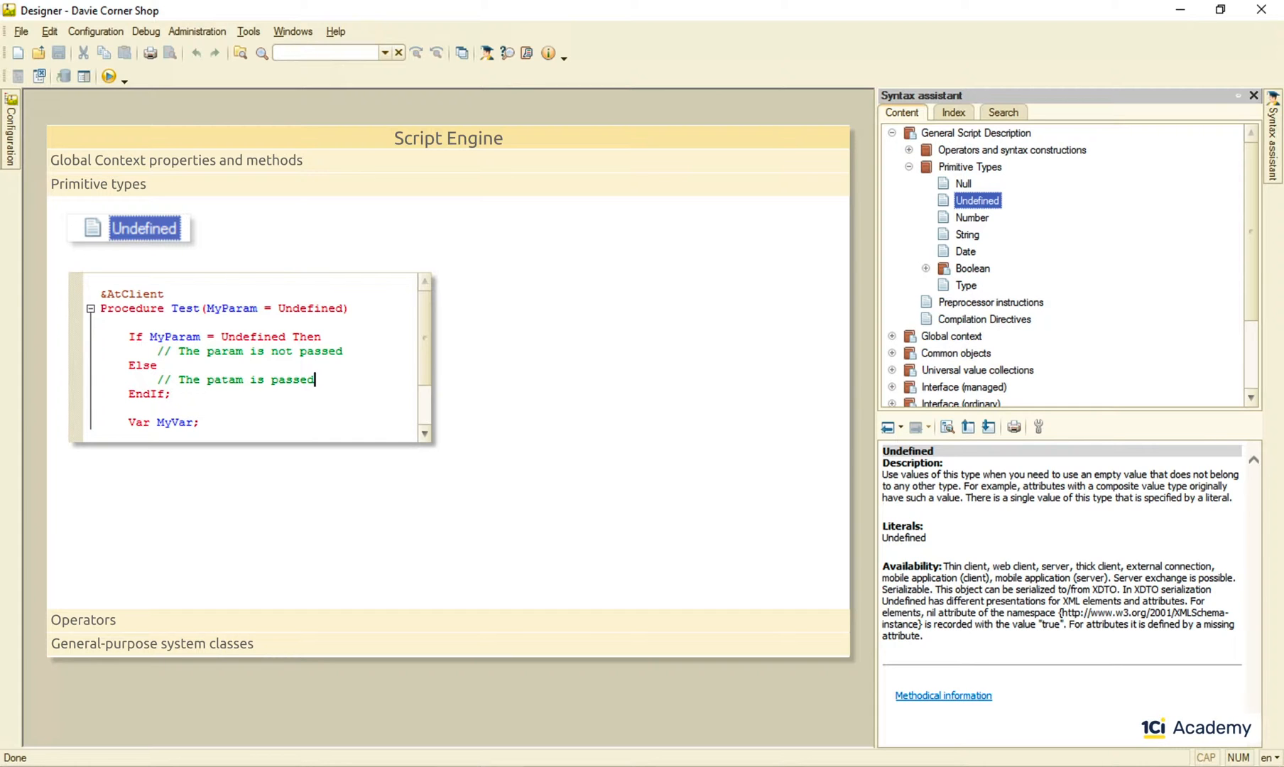
left_click_drag(206, 309, 343, 308)
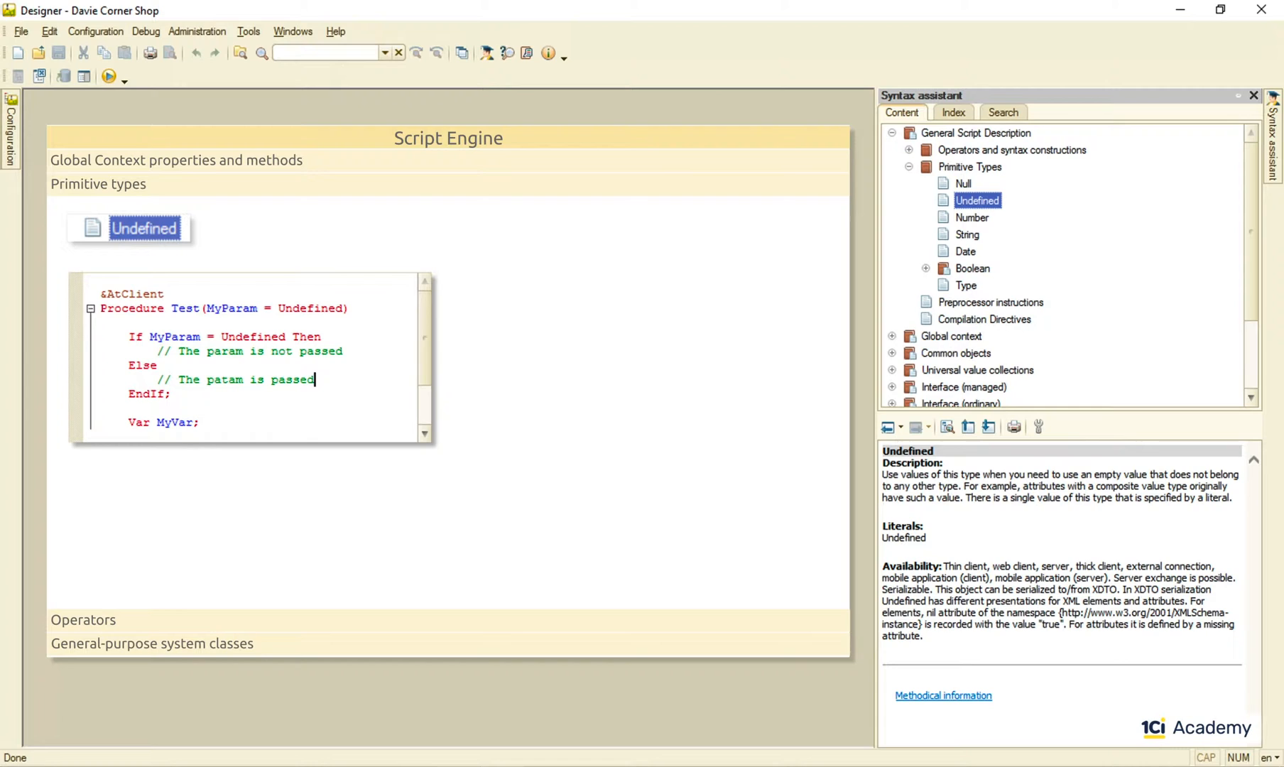
mouse_move(354, 356)
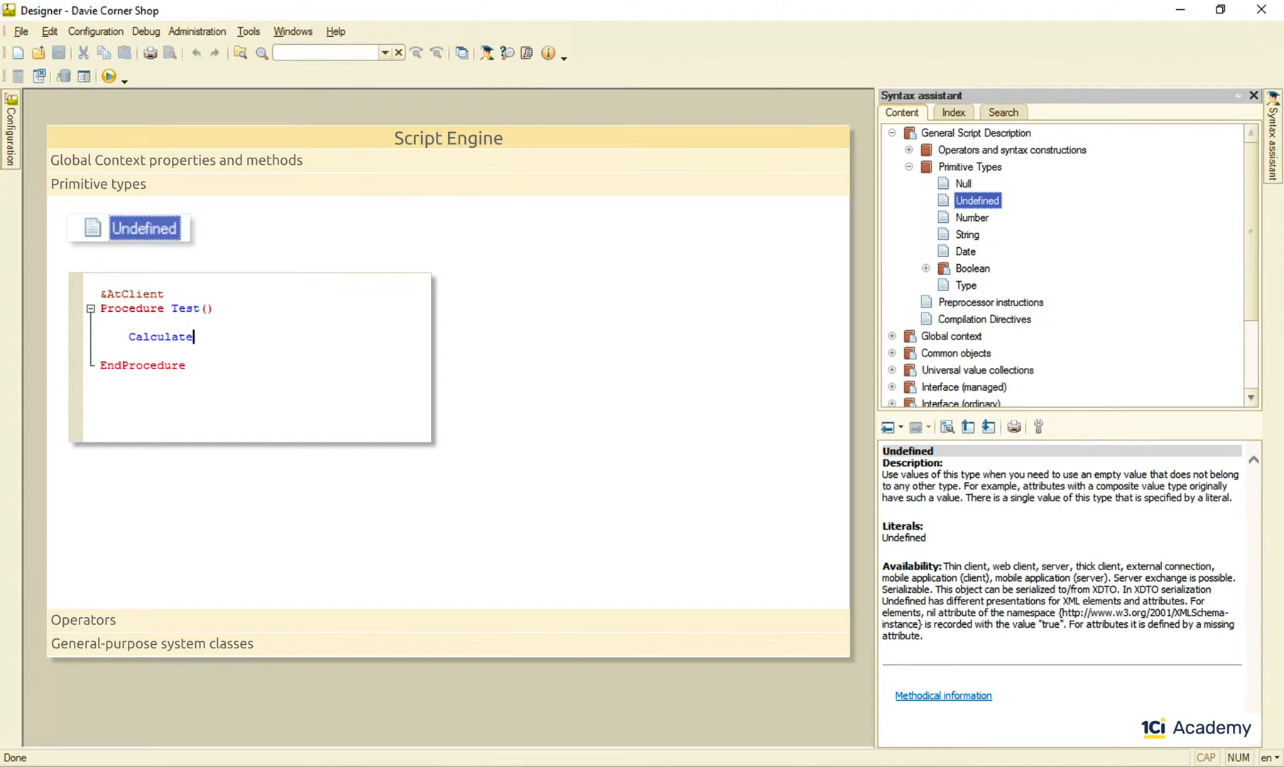
Call CalculateParamsForMe(Param1, Param2), dismiss the errors, then declare Param1 and set Param2 = Undefined
type("ParamsForMe(Param1, Param2)")
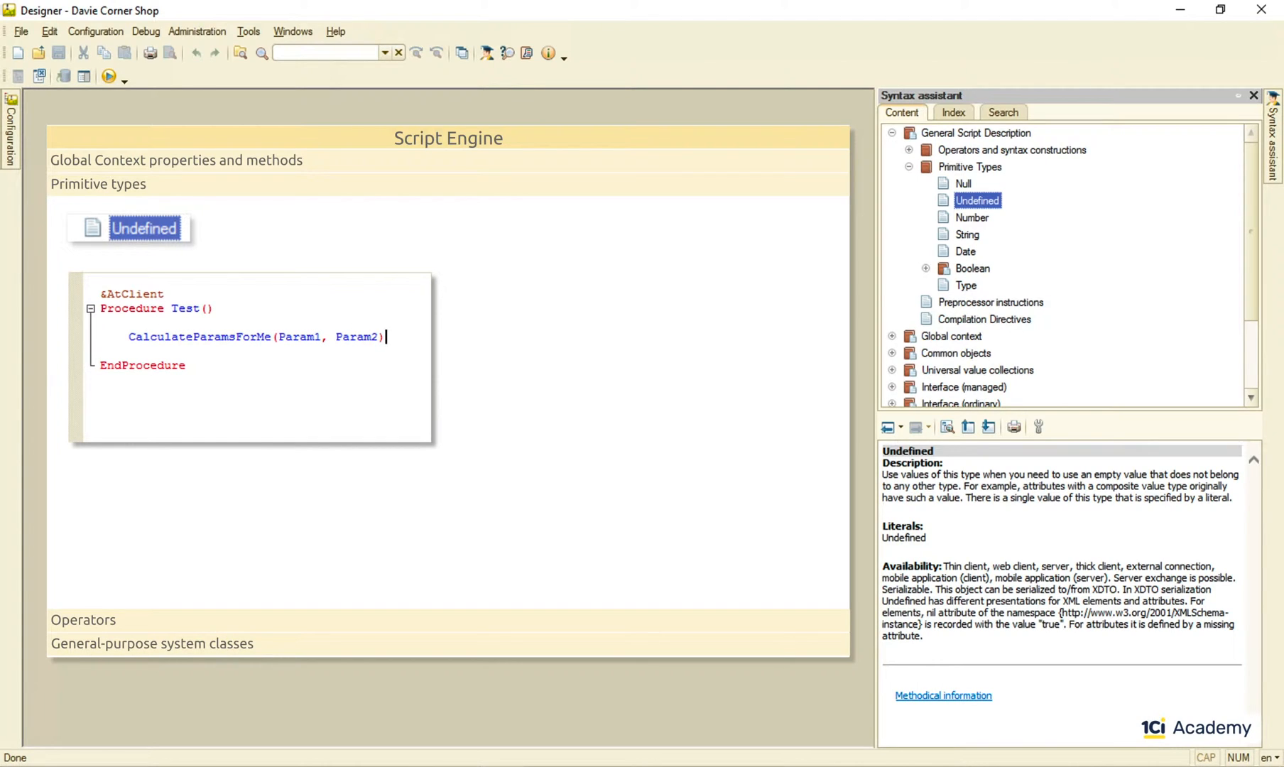
type(";")
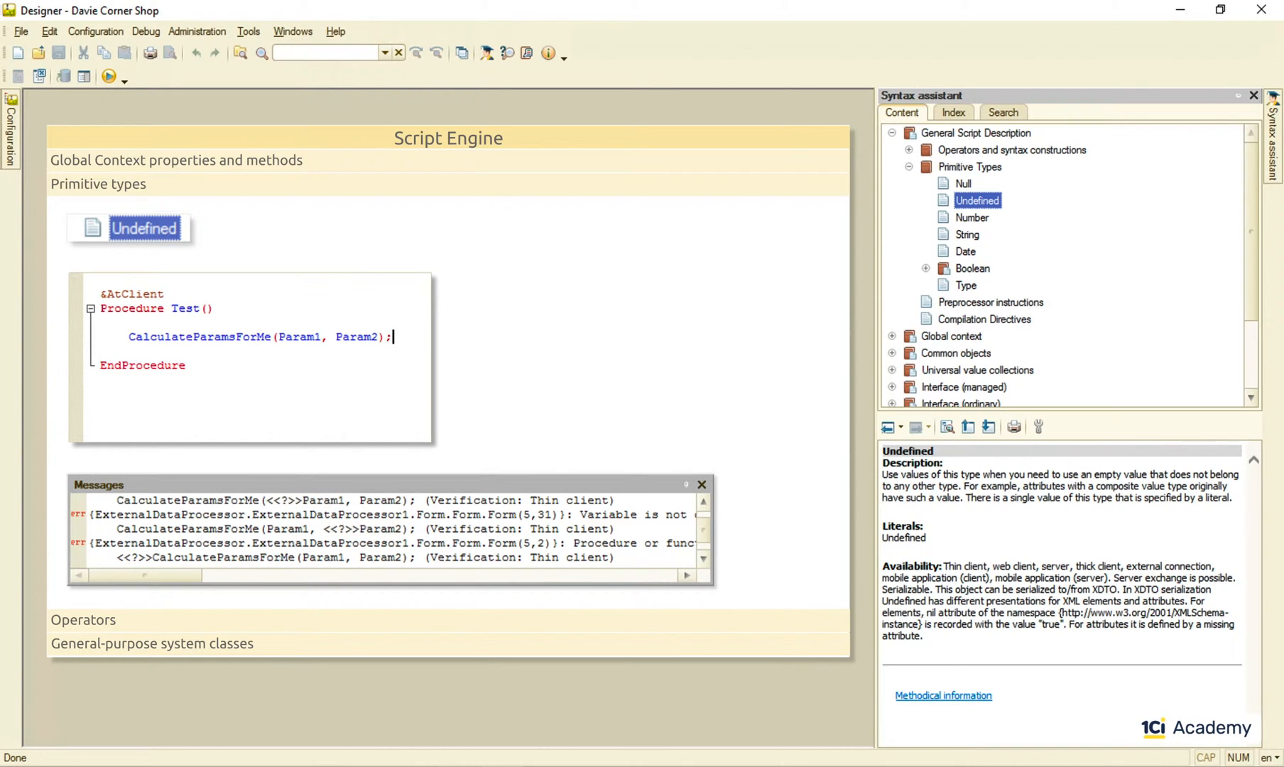
left_click(701, 484)
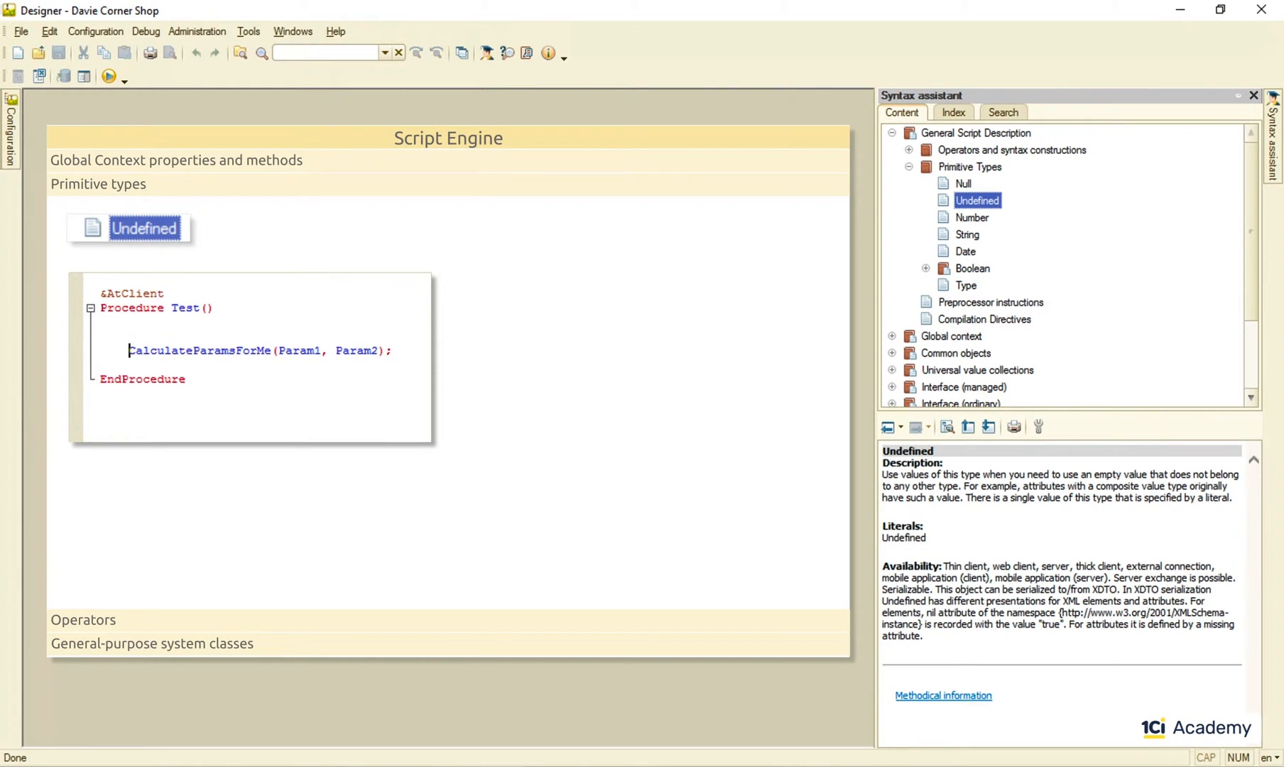
type("Var Param1;")
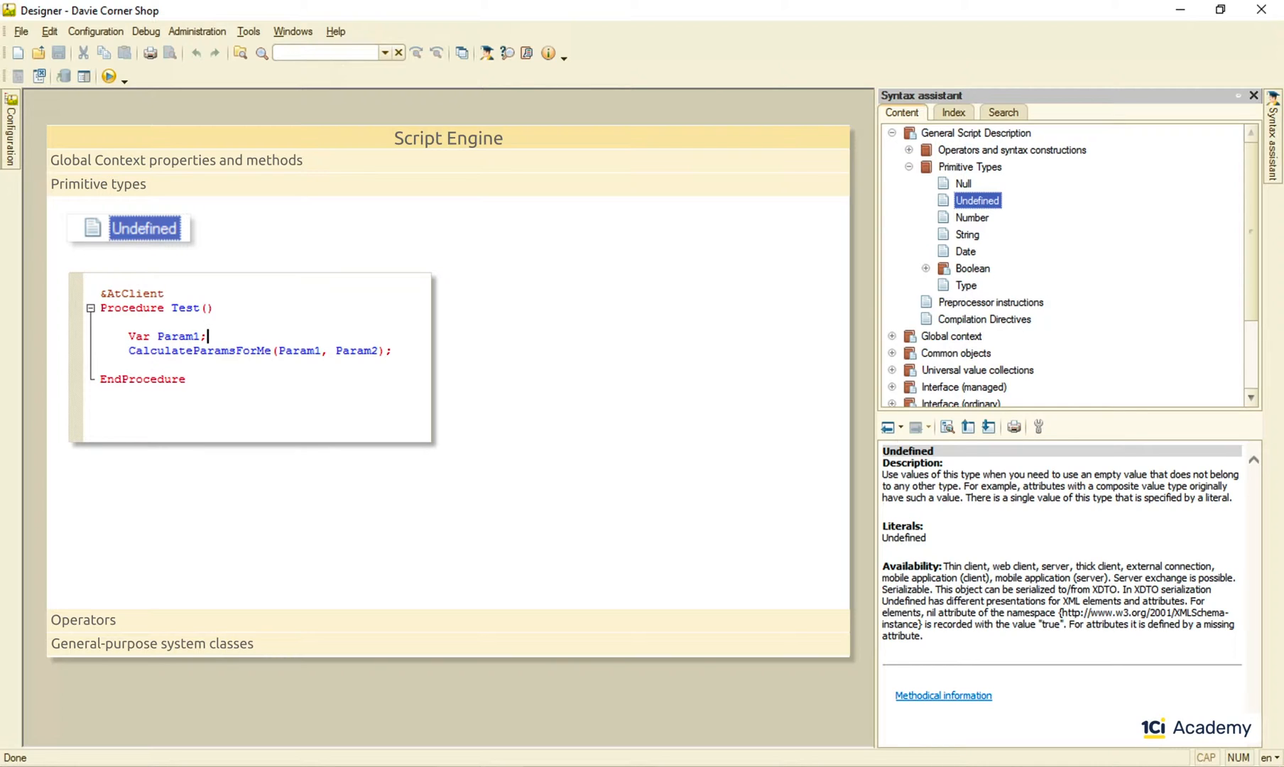
type("Param2 = Undefined;")
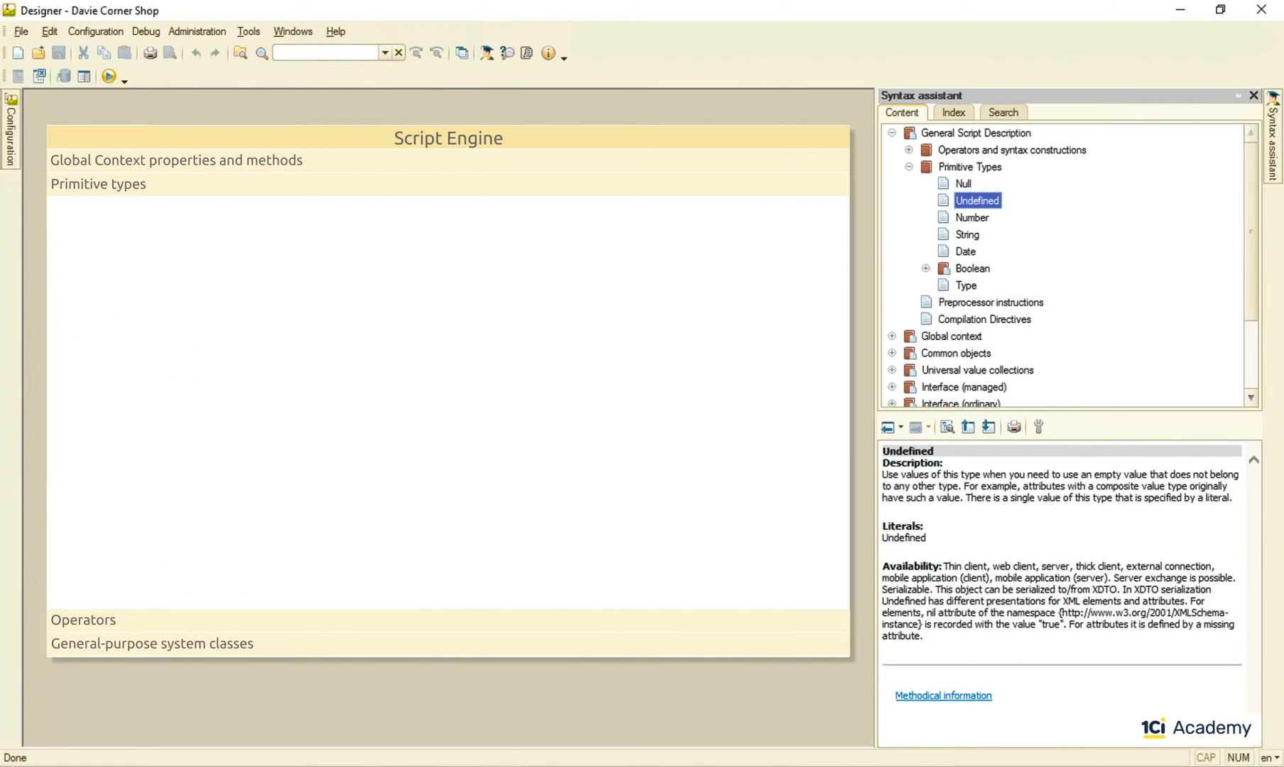
View the Number reference, write MyNum = 123.45 and YourNum arithmetic, and evaluate comparisons
left_click(973, 218)
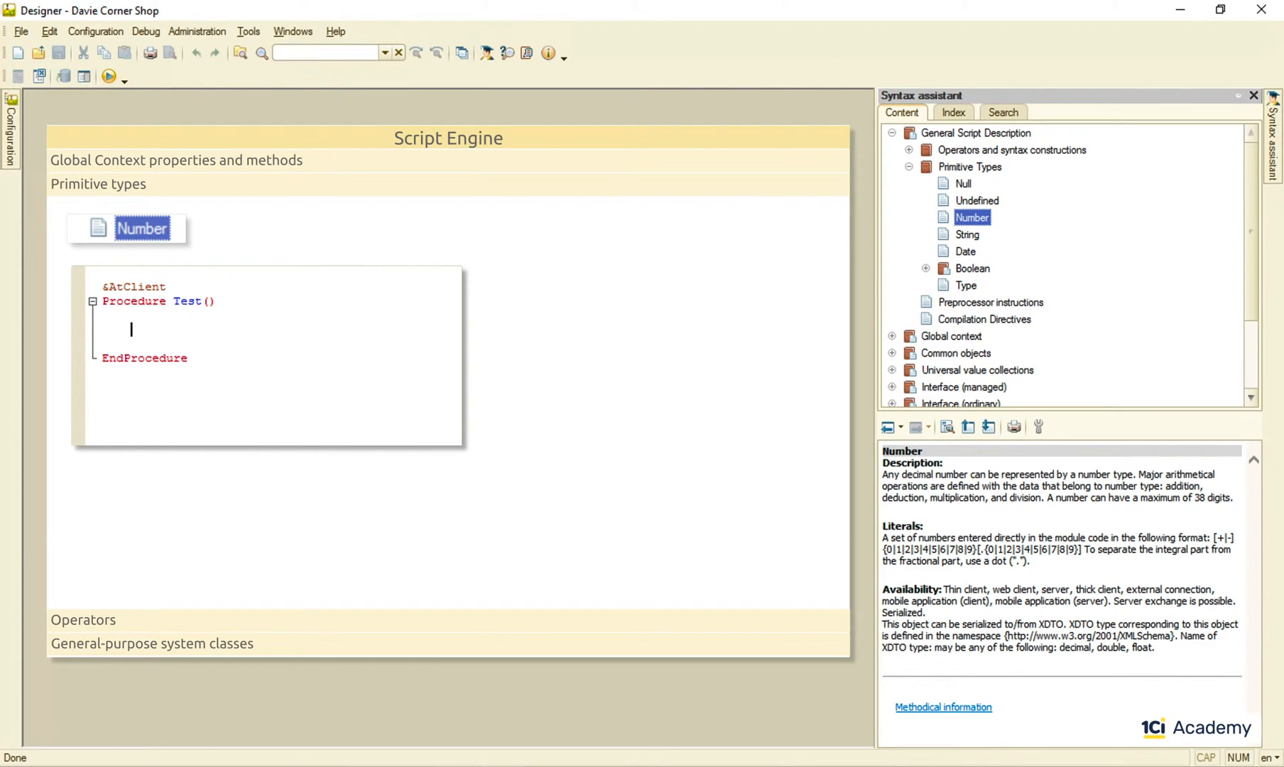
type("MyNum =")
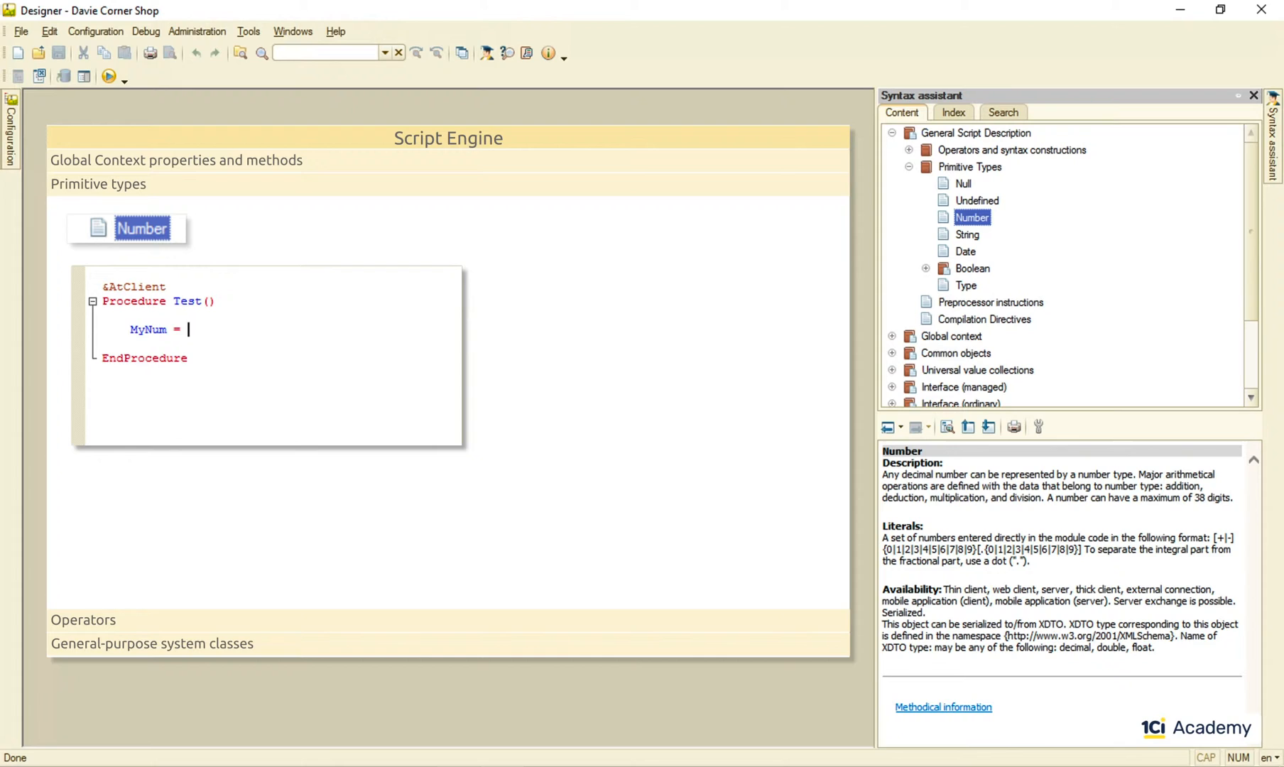
type("123.45;")
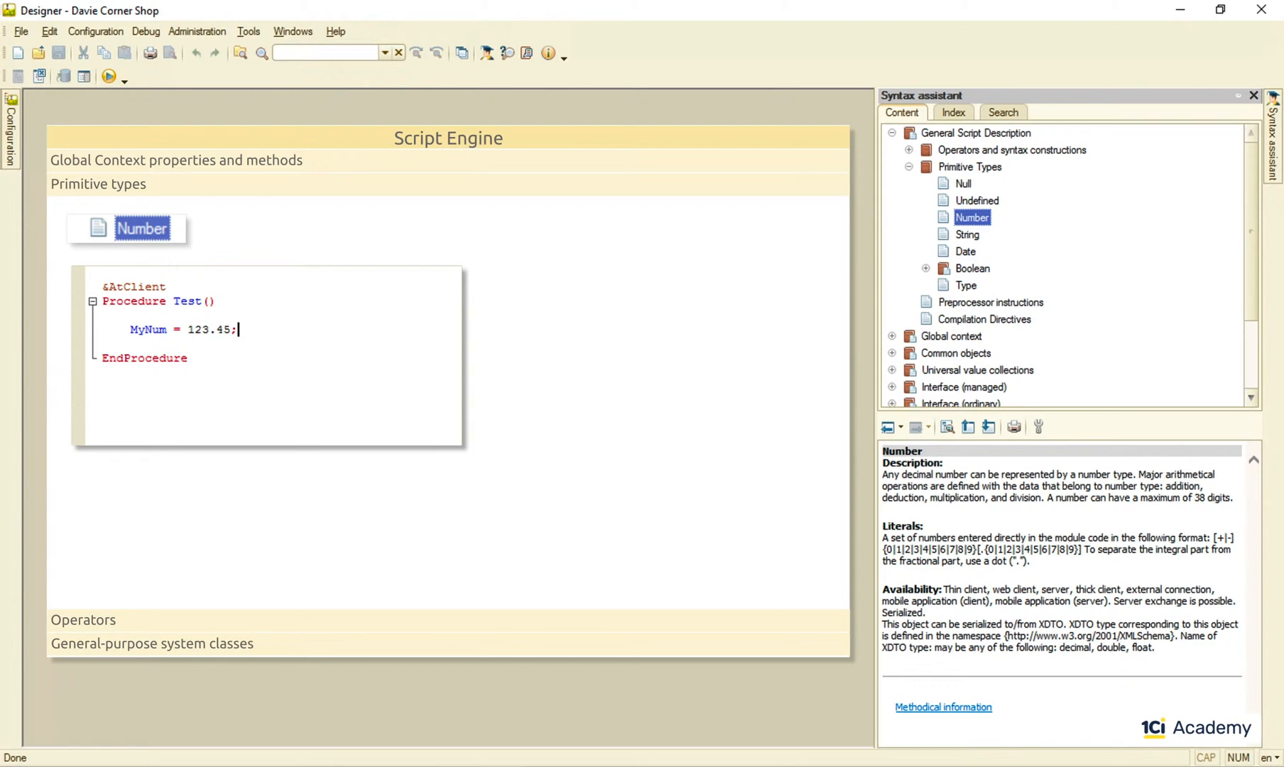
type("YourNum = MyNum * 5 / 1")
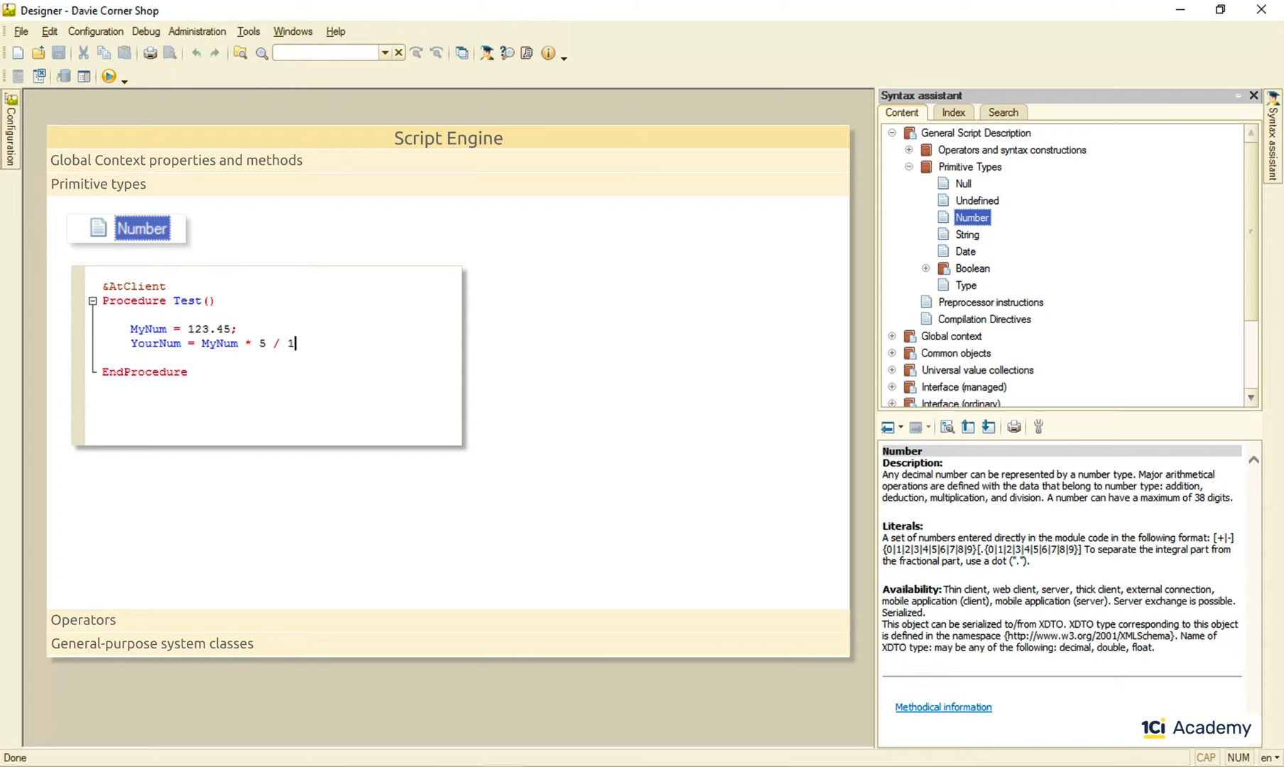
type("2 + 3 - 999;")
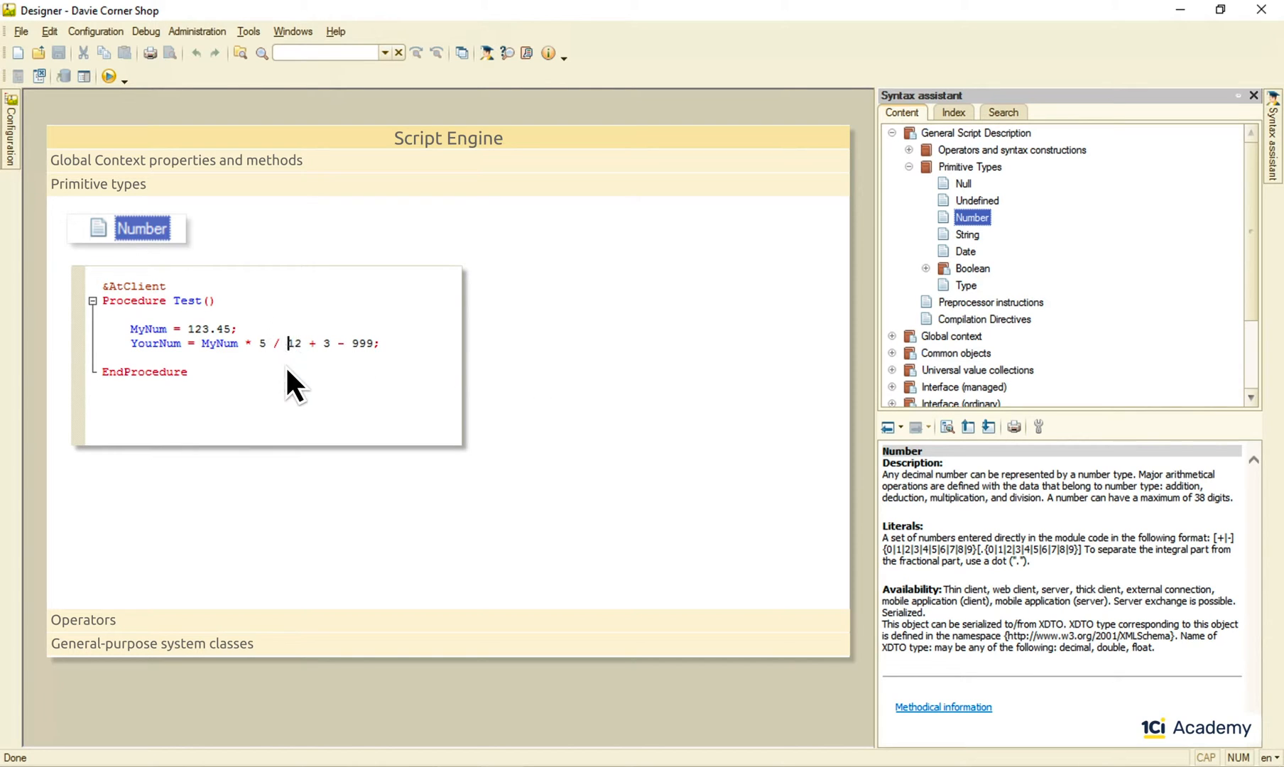
type("(12 + 3)")
type("12 <= ")
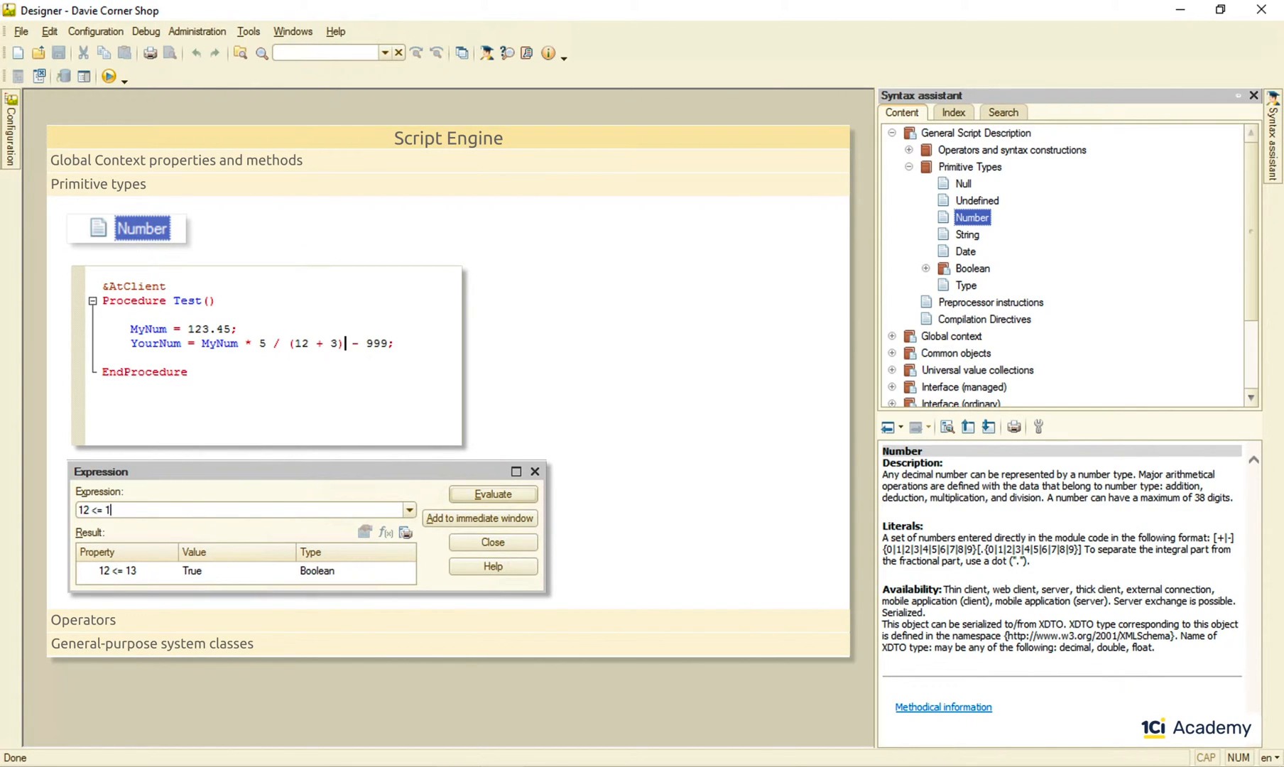
type("12 = 20")
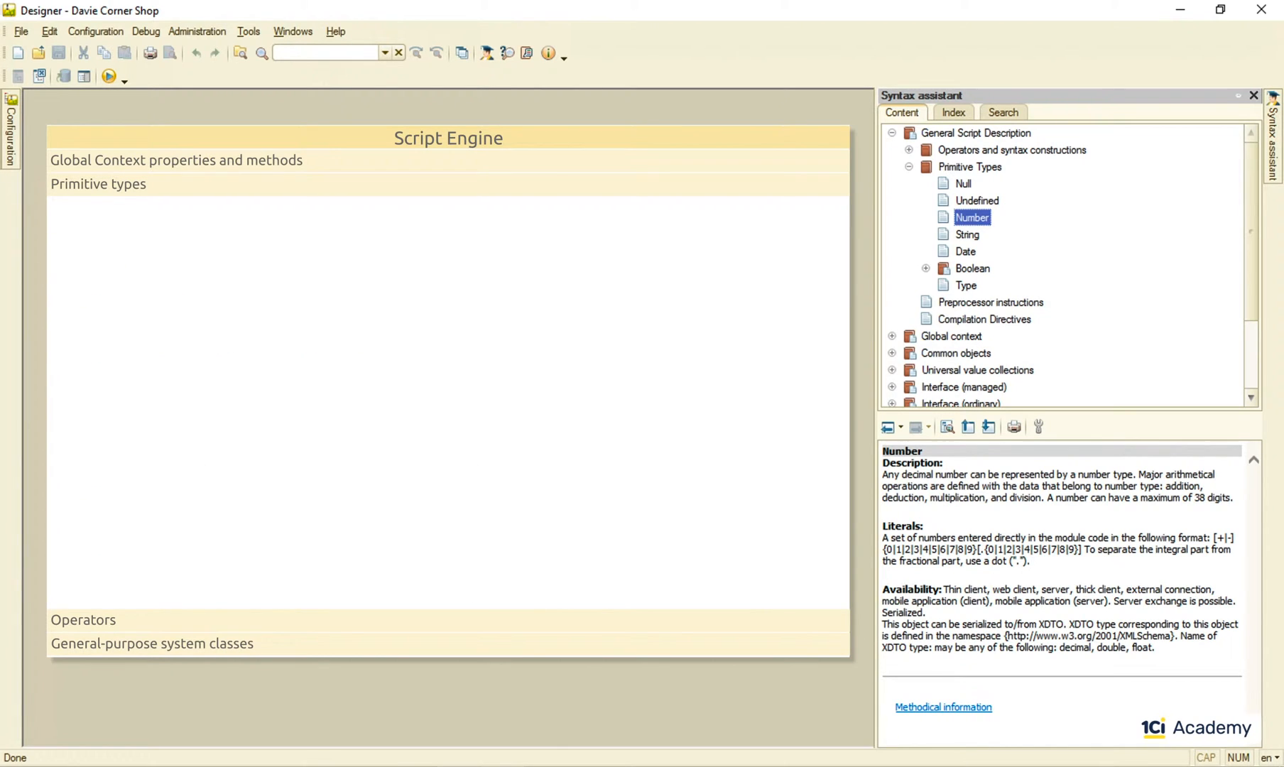
View the String reference, give MyStr a doubled-quote "String" literal, and bring up Sales document actions
left_click(967, 235)
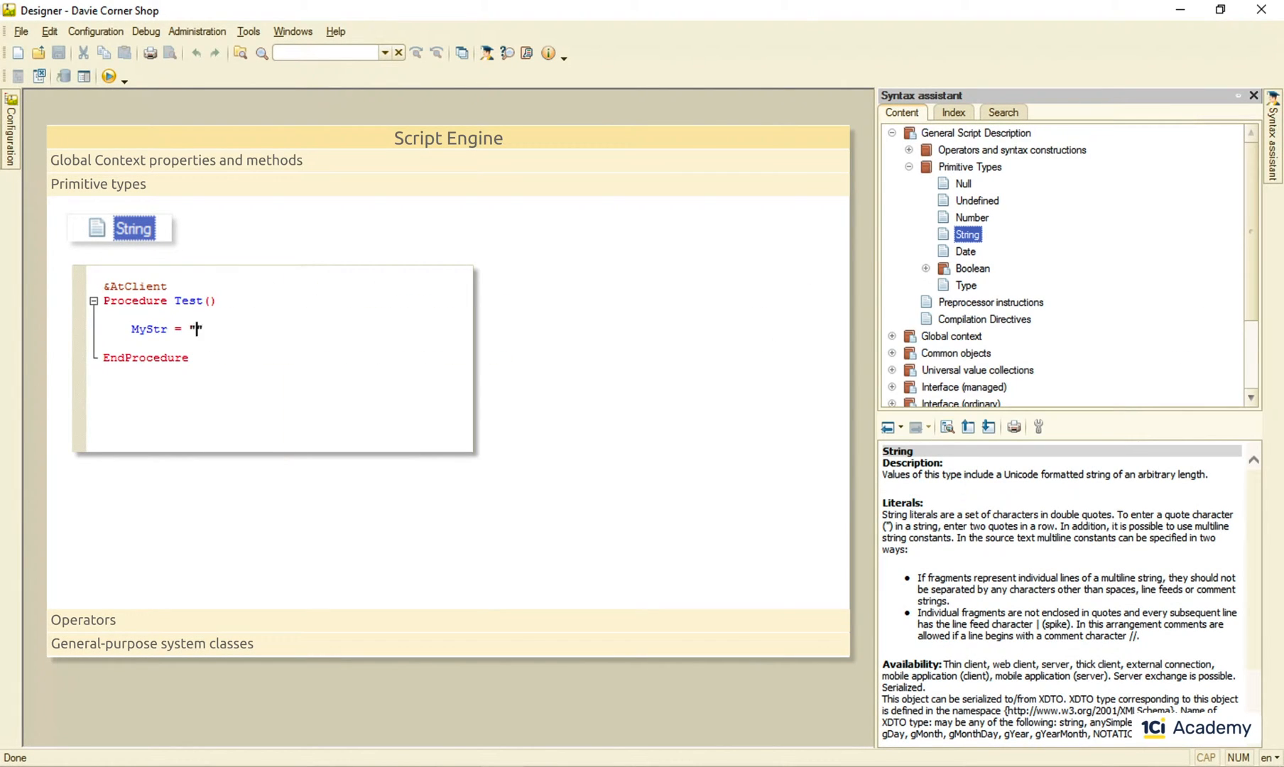
type("My String Literal\";")
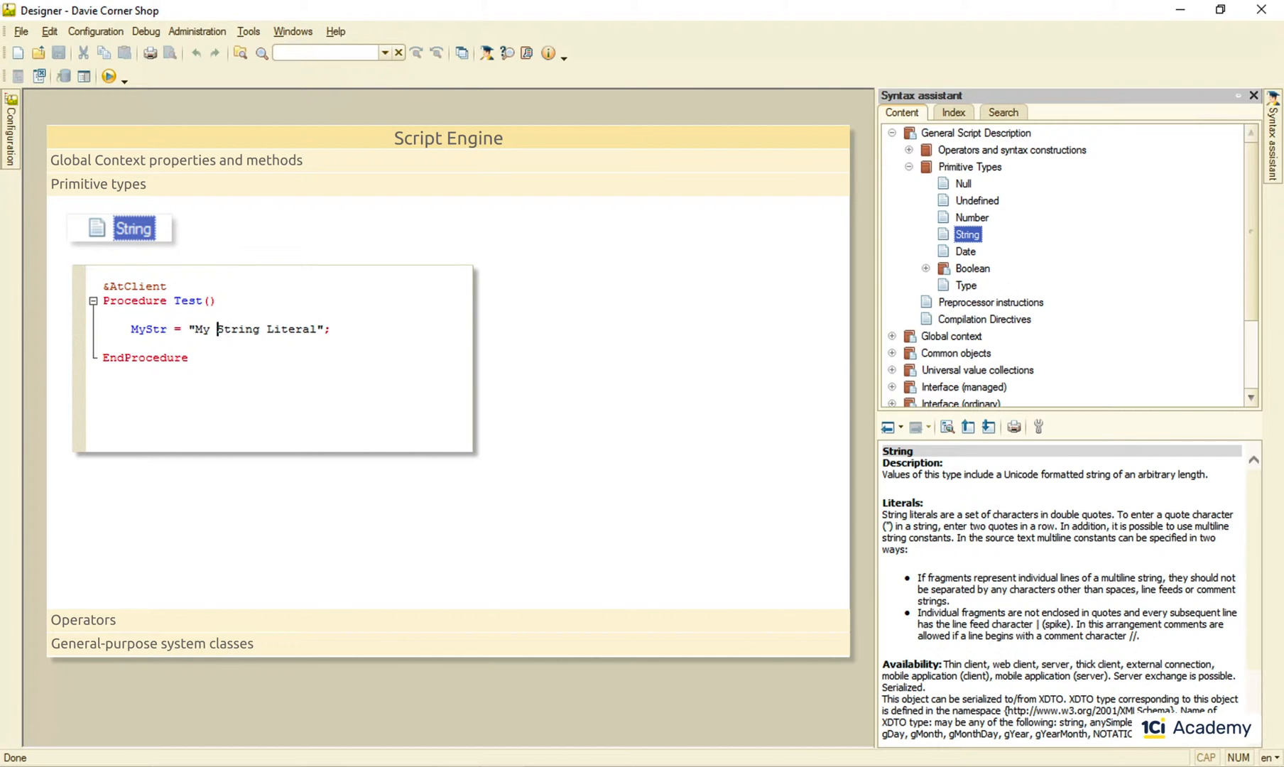
type("\"\"")
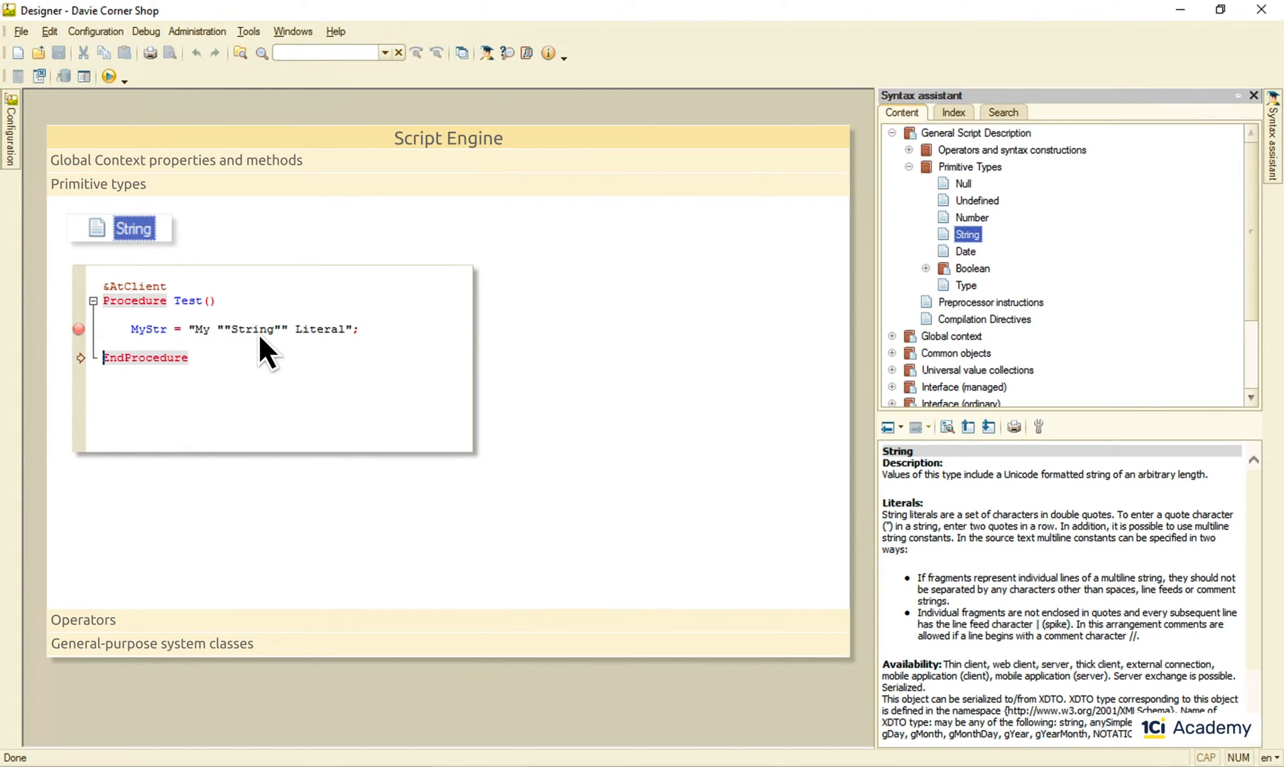
mouse_move(512, 364)
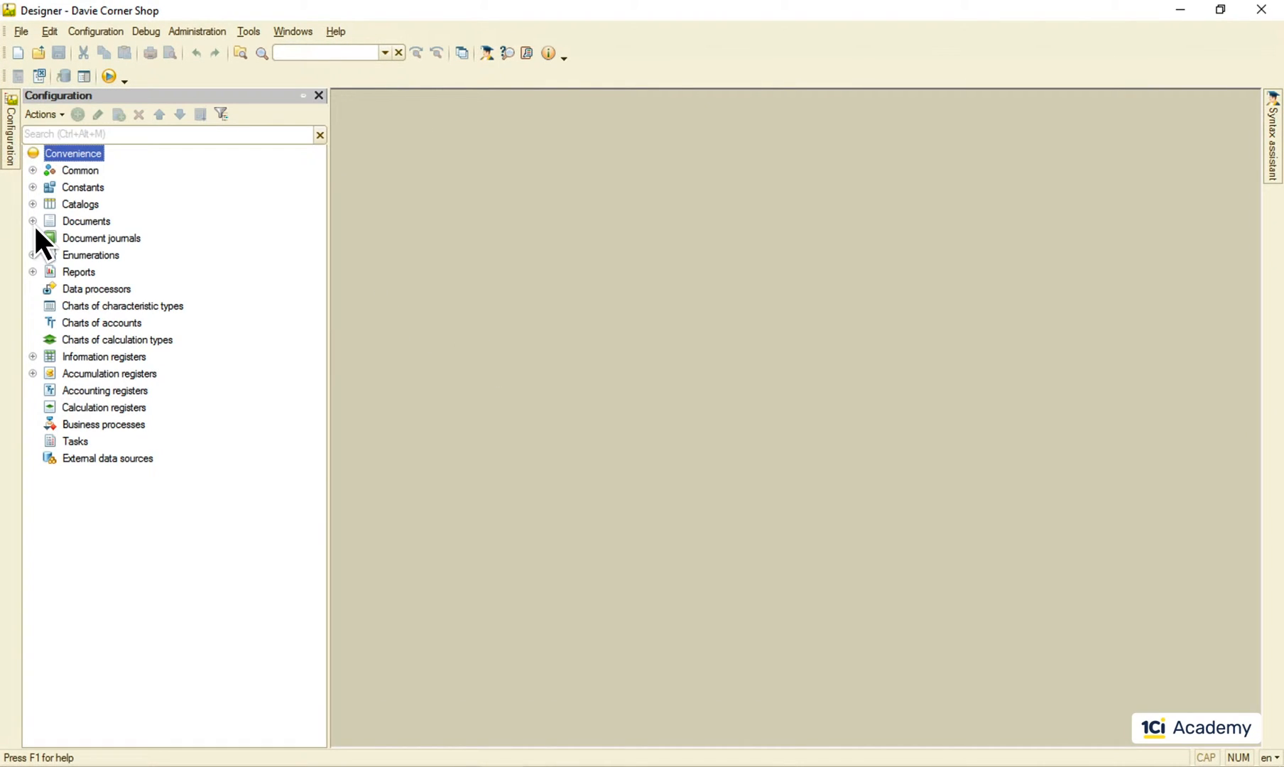
right_click(84, 272)
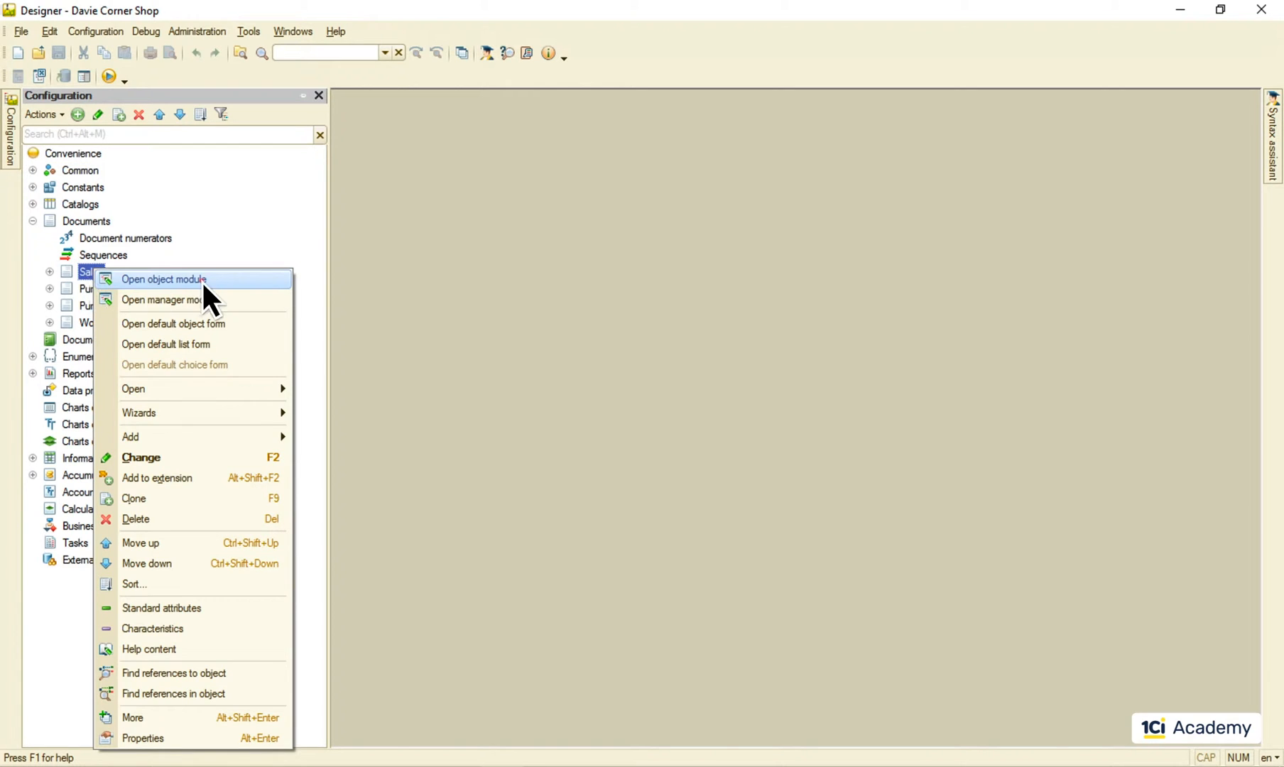
View the Sales document's object module code and scroll down through it
left_click(162, 279)
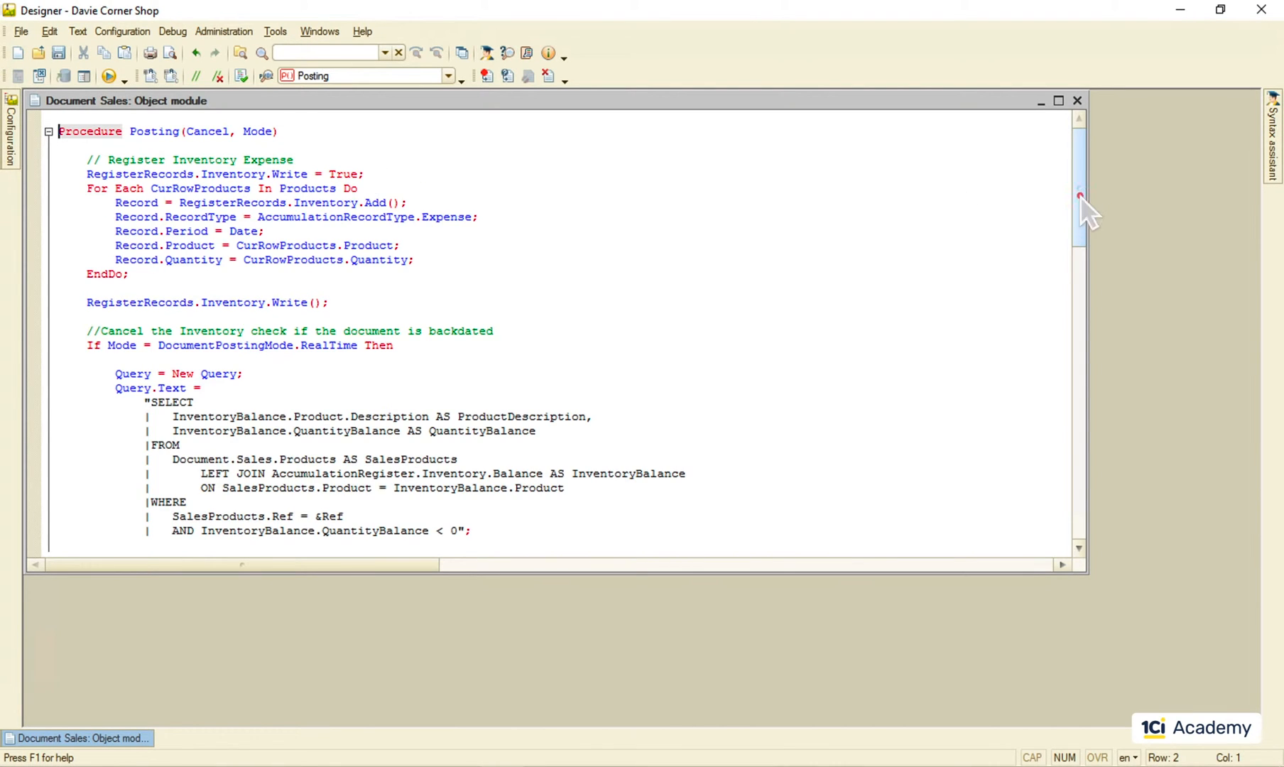
scroll("down", 3)
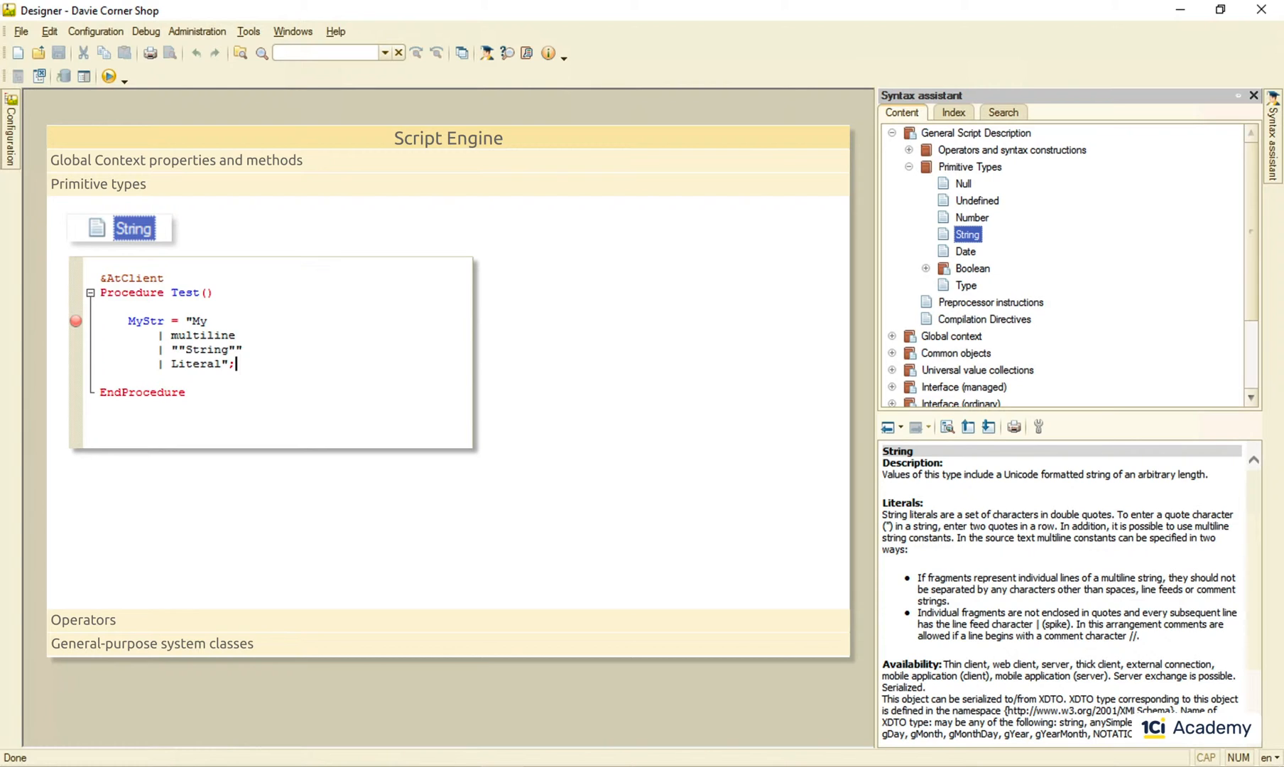
Add YouStr = MyStr + " something else"; and evaluate "abc" < "cb"
type("YouStr =")
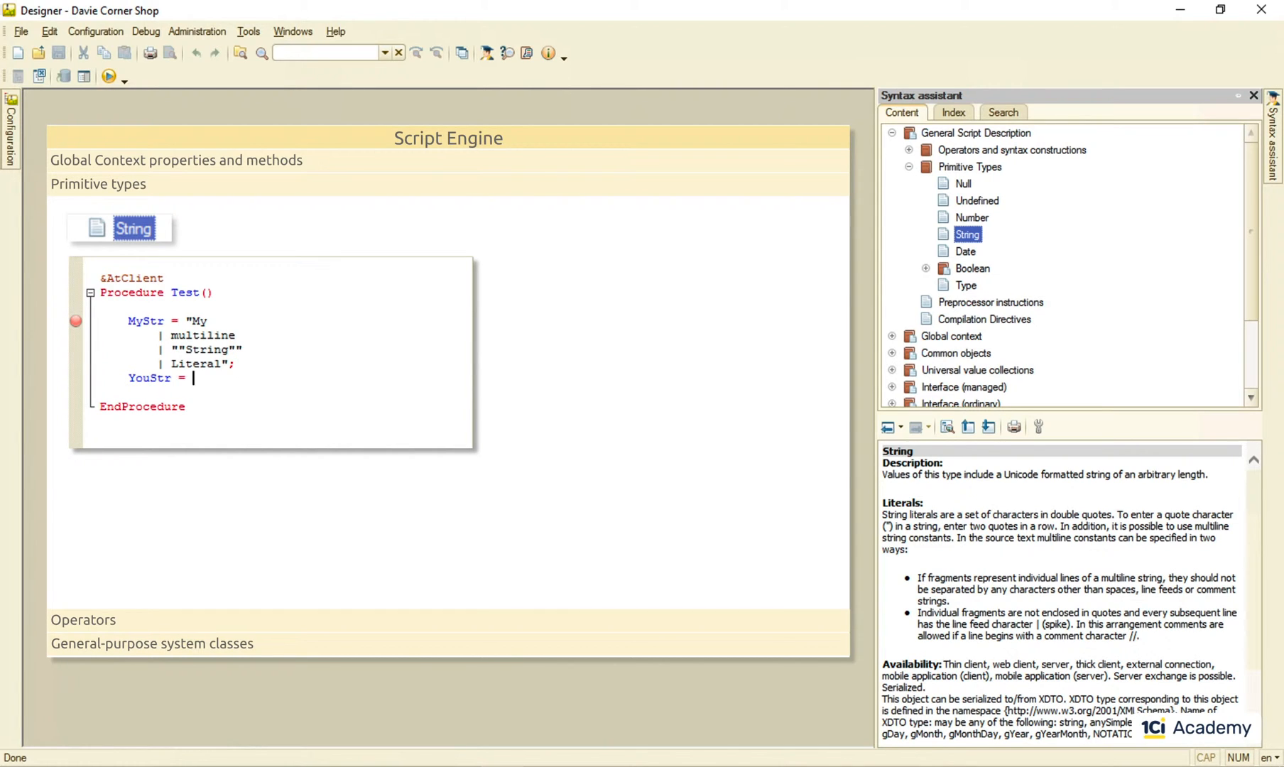
type("MyStr + \" something else\";")
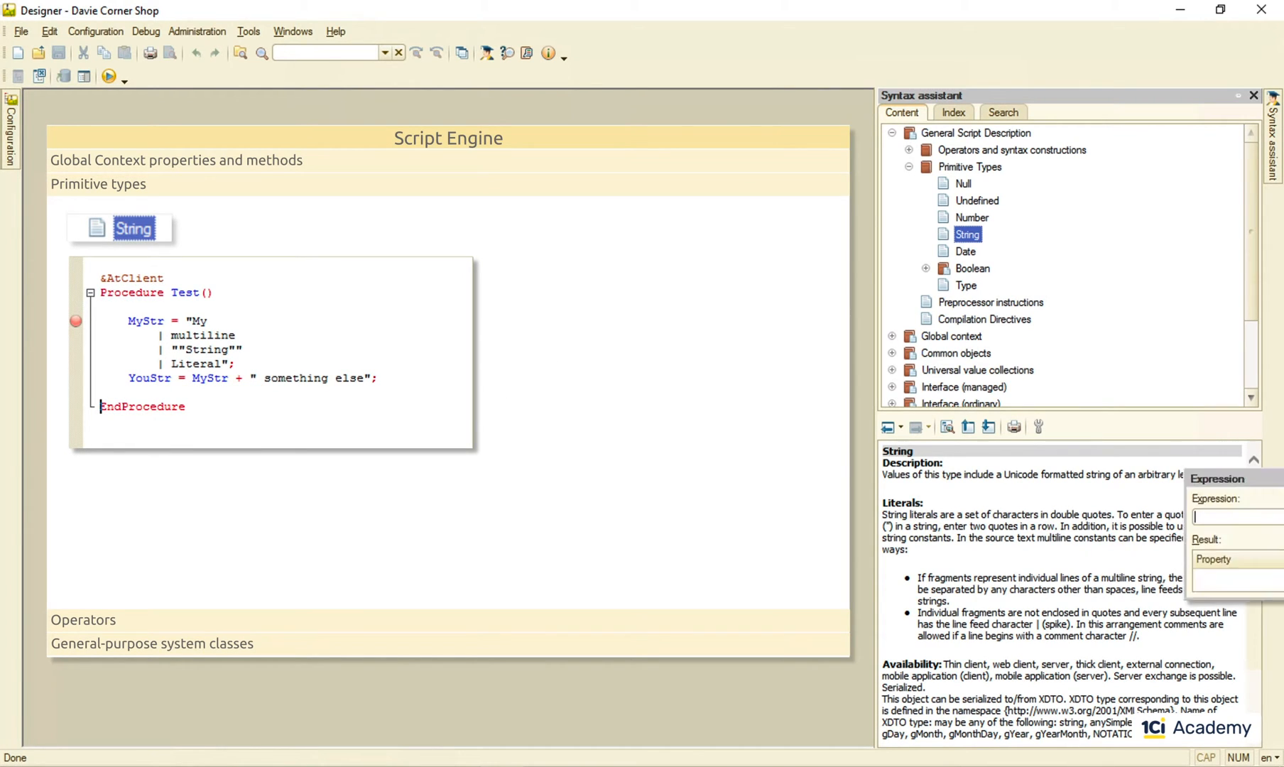
type("\"abc\" < \"cb")
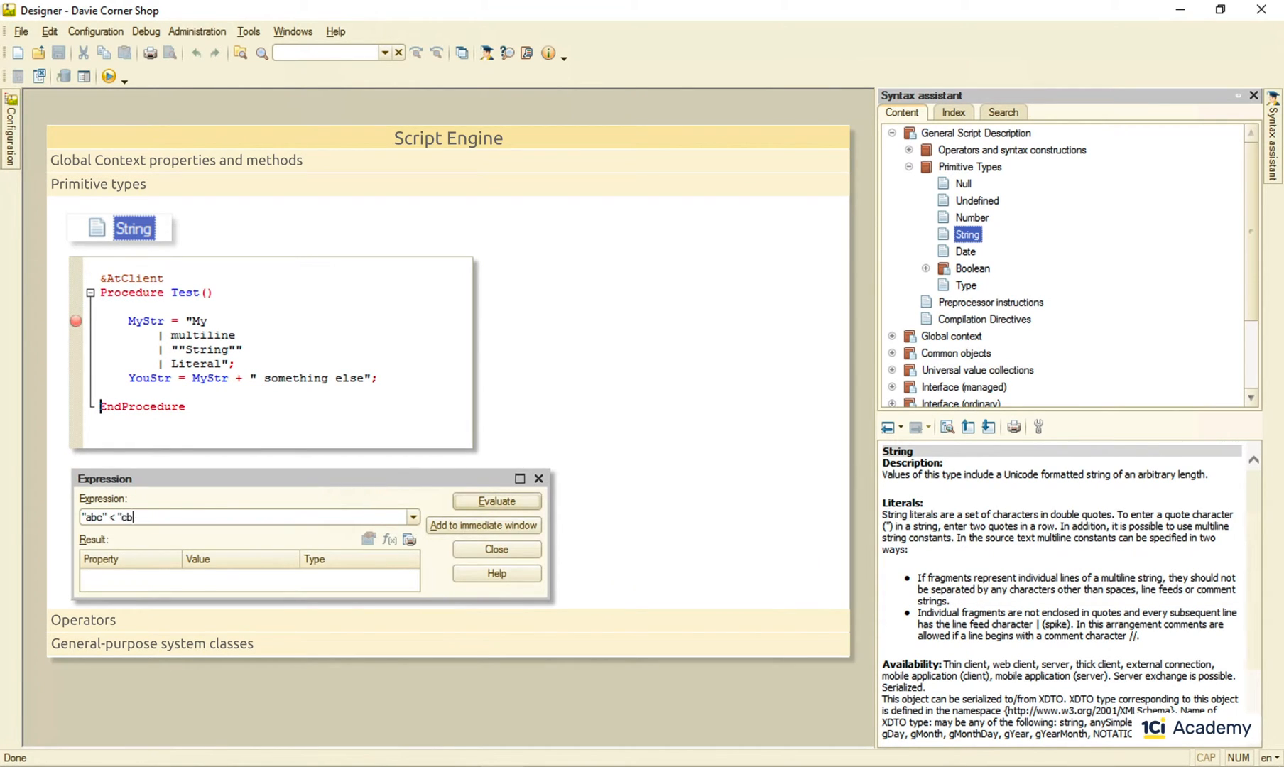
left_click(496, 501)
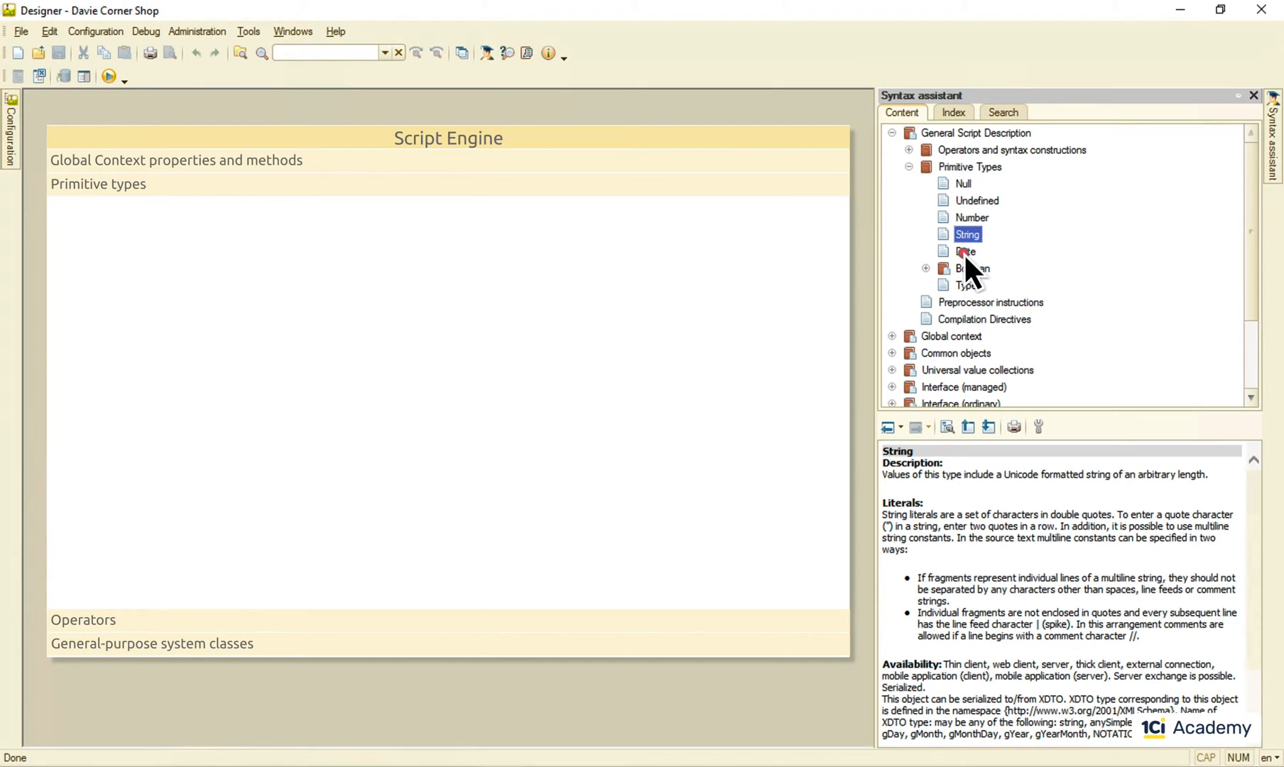
View the Date type reference and finish the Today = '20181218'; assignment
left_click(964, 252)
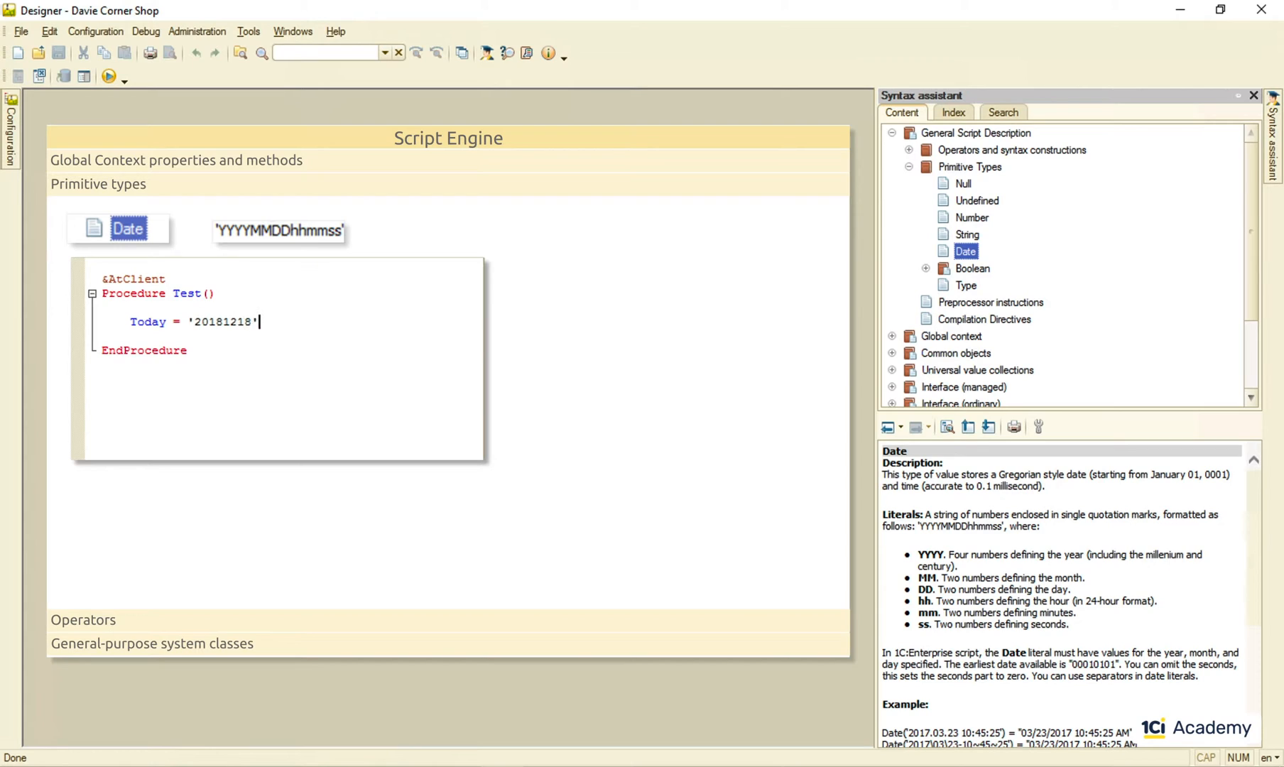
type(";")
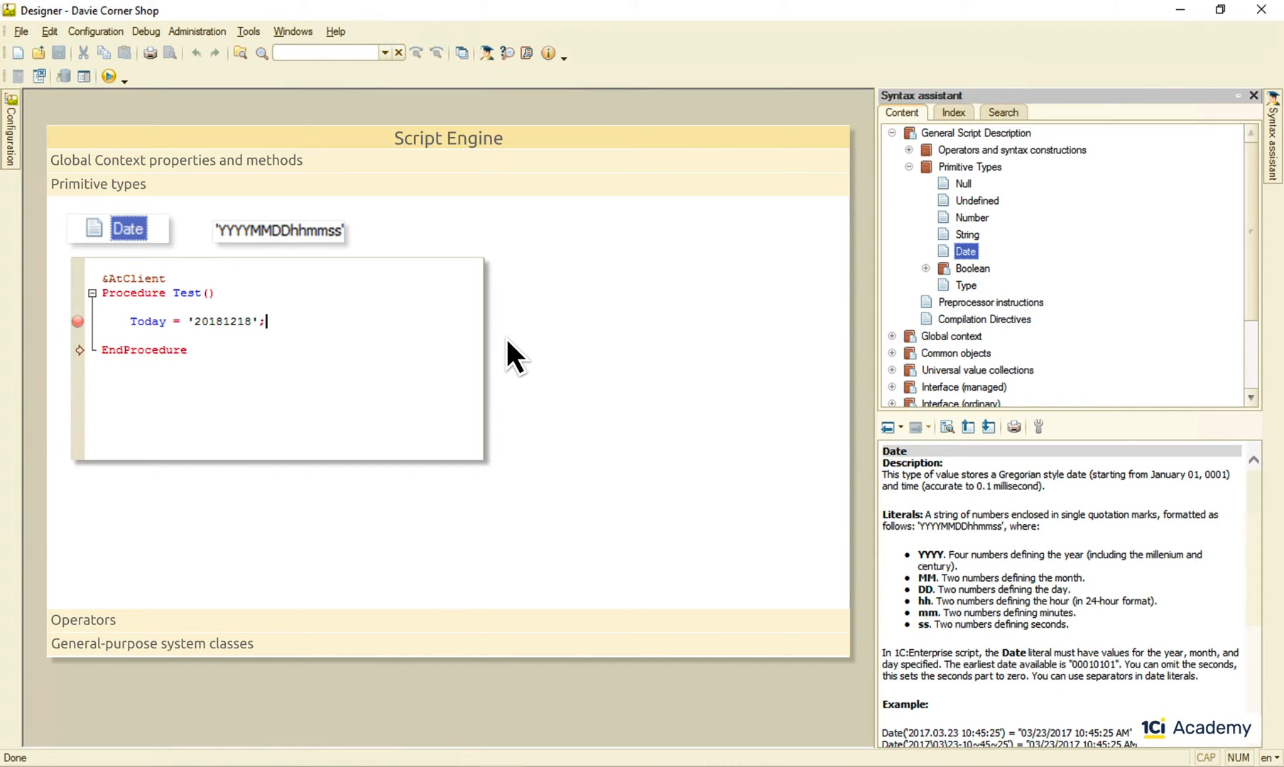
Write RightNow = '2018-12-18, 14:08:53' and evaluate a RightNow expression in the Expression window
type("RightNow = '2018-12-18, 14:08:53';")
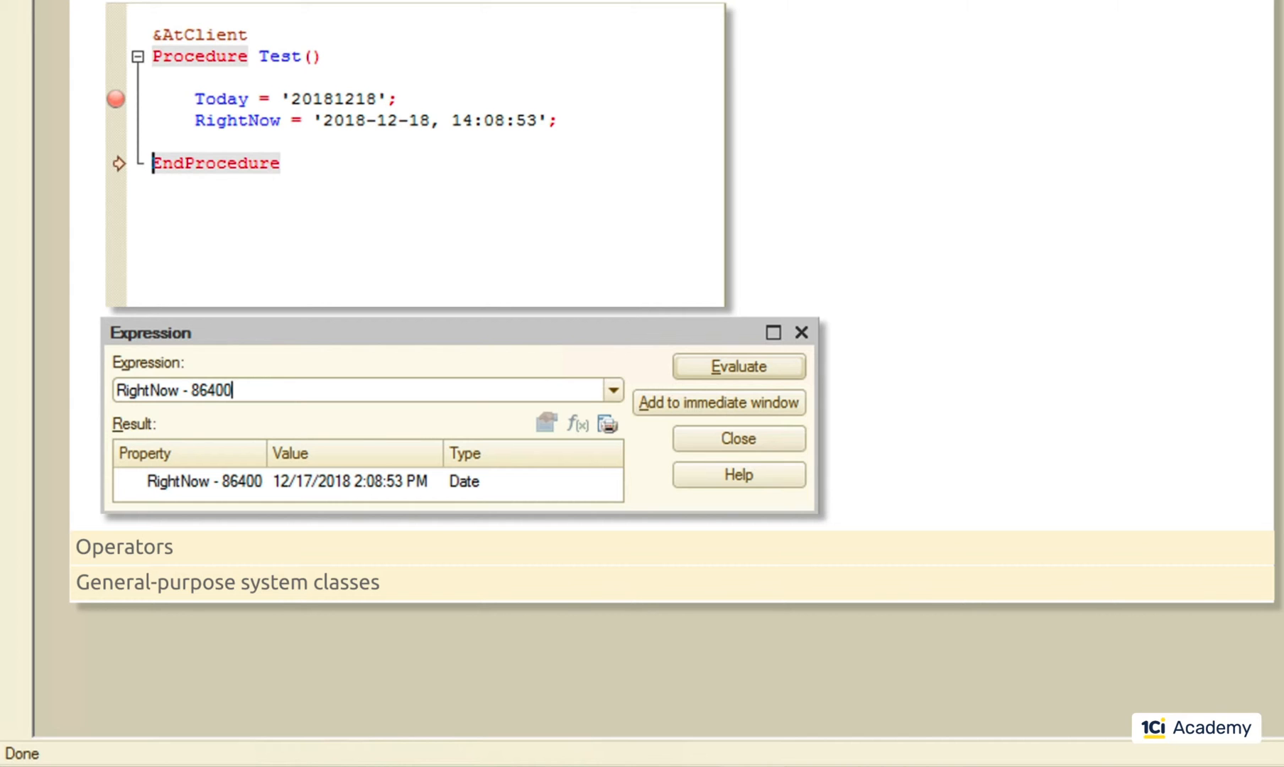
type("RightNow <")
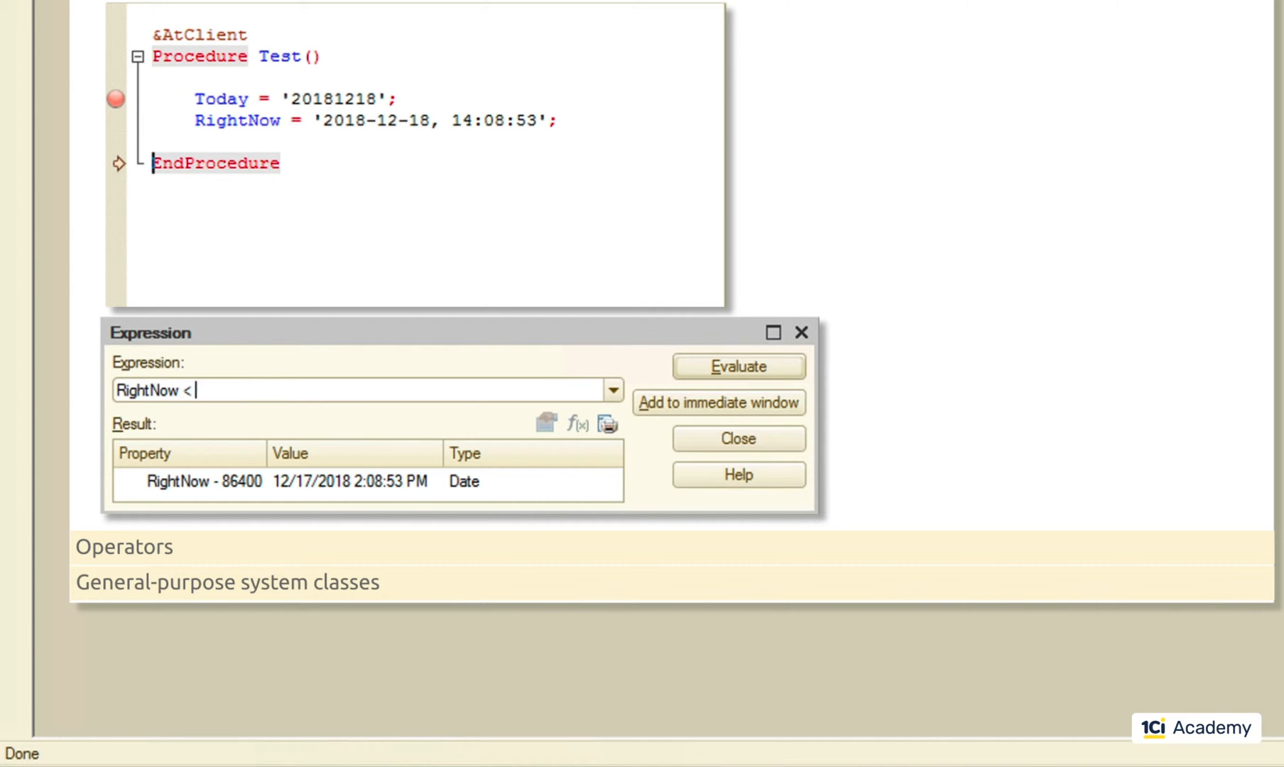
left_click(736, 366)
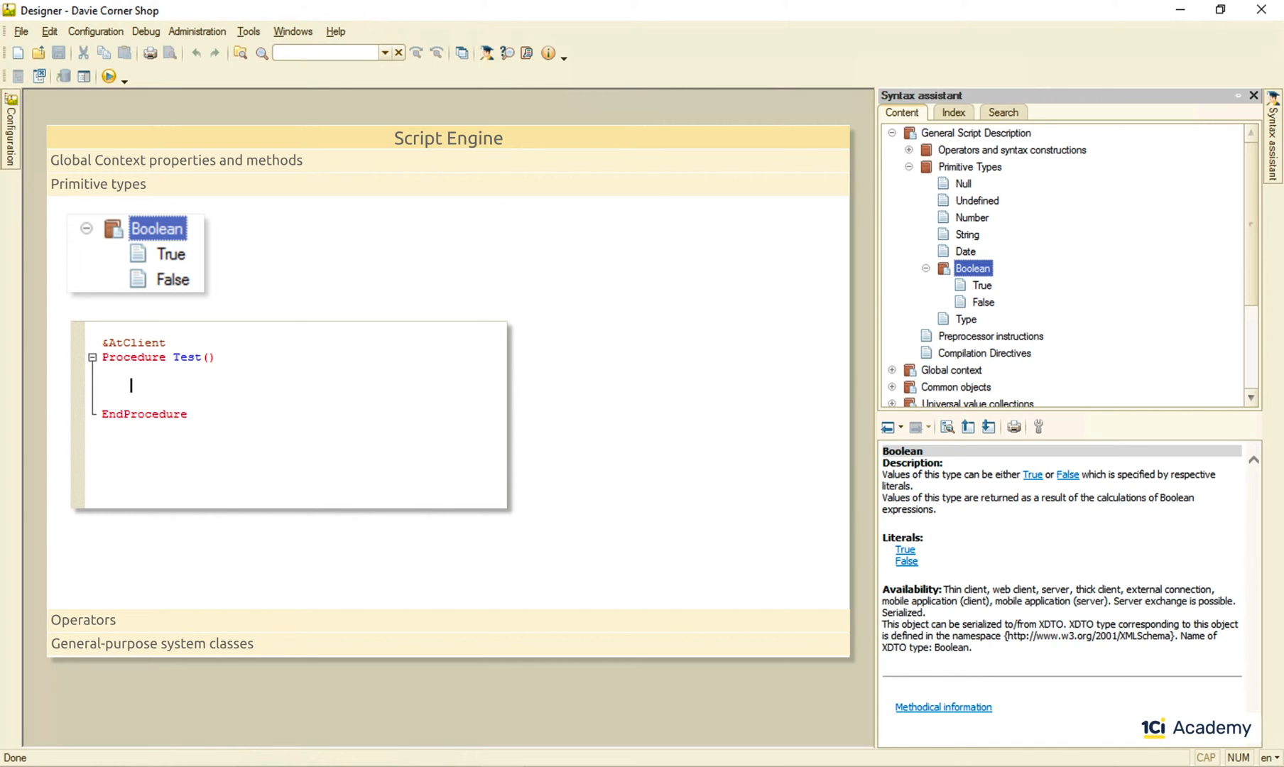
Write MyBoolean = True;, an If 15 < 16 Then condition, and Result = 15 < 16;
type("MyBoolean =")
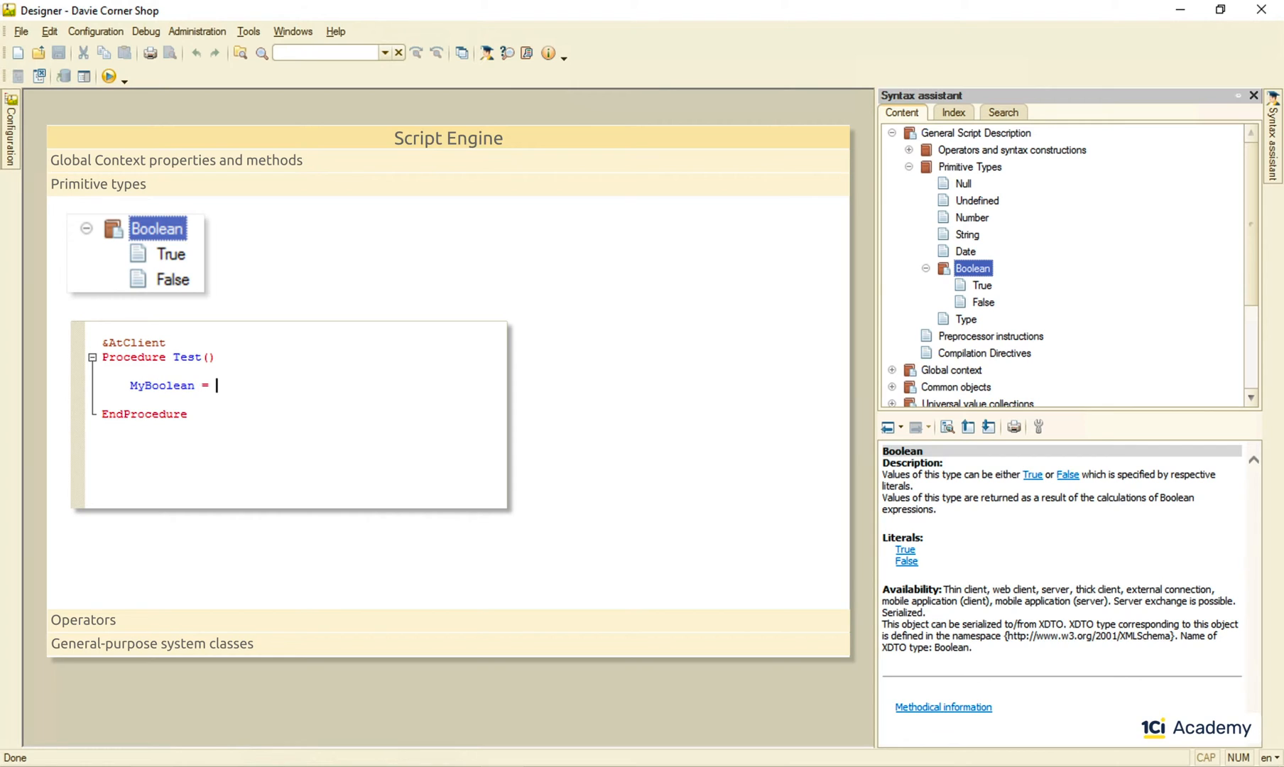
type("True;")
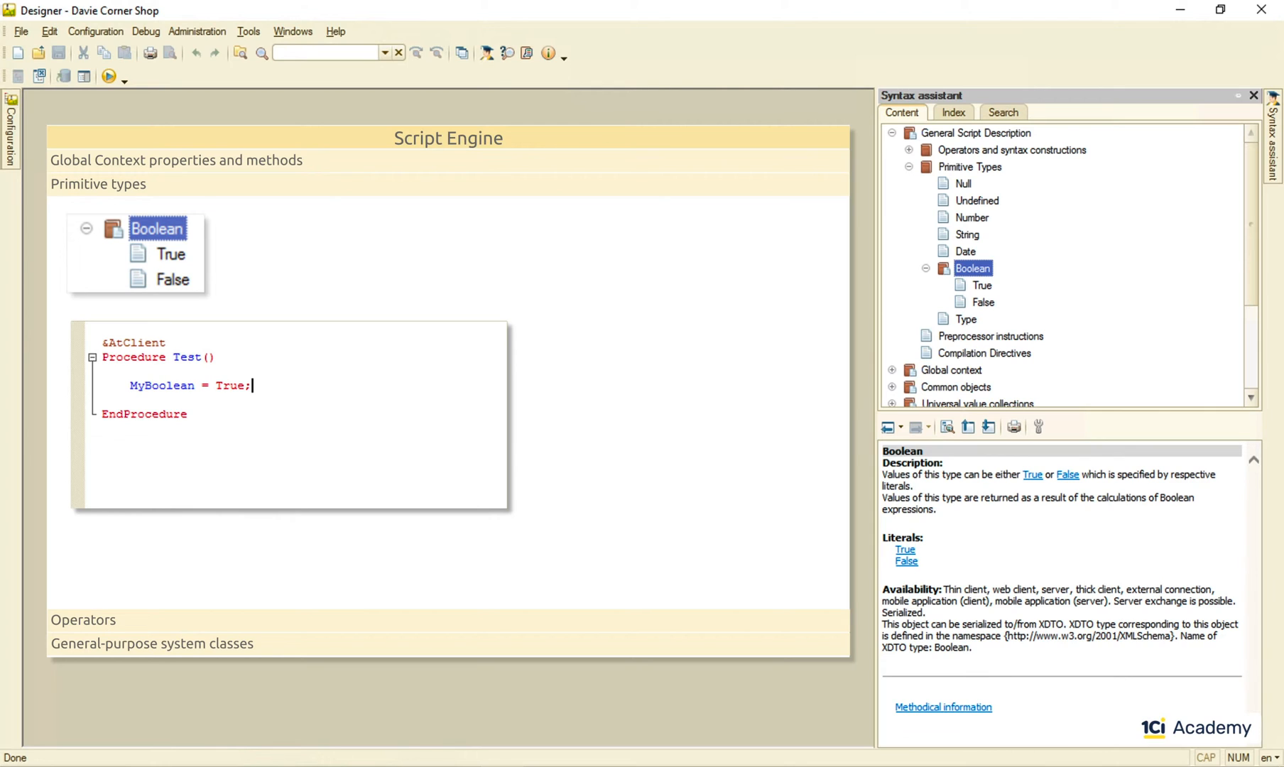
type("If 15 < 16 Then")
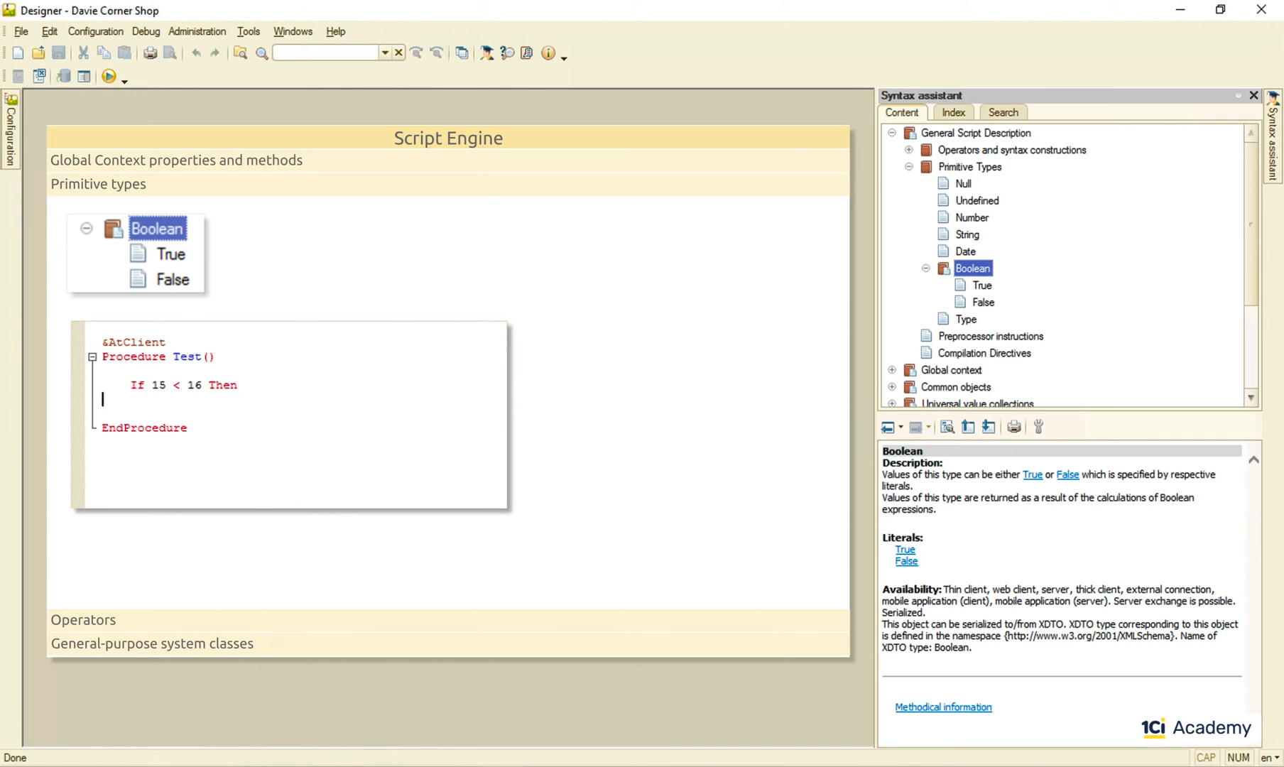
type("Result = 15 < 16;")
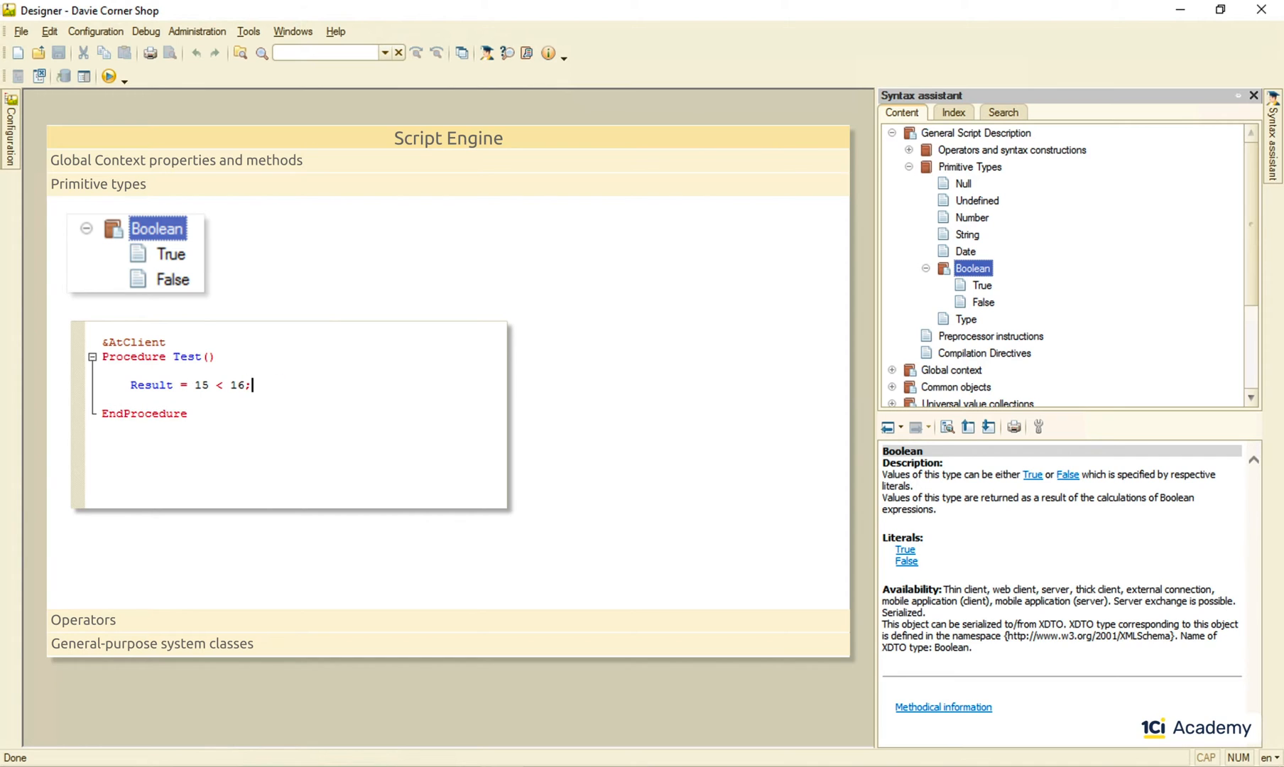
left_click(78, 385)
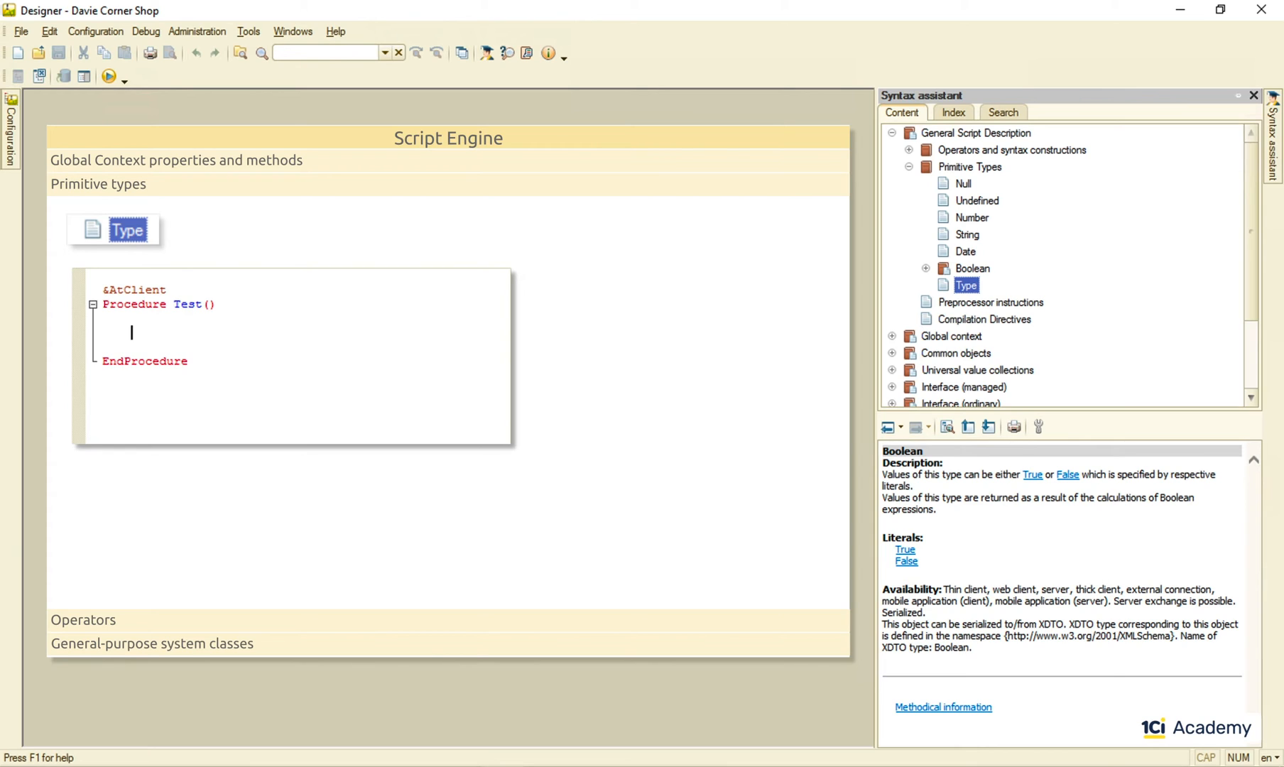
Declare MyVar and assign it "My String Variable", then 123.45, then True
type("Var MyVar(string)")
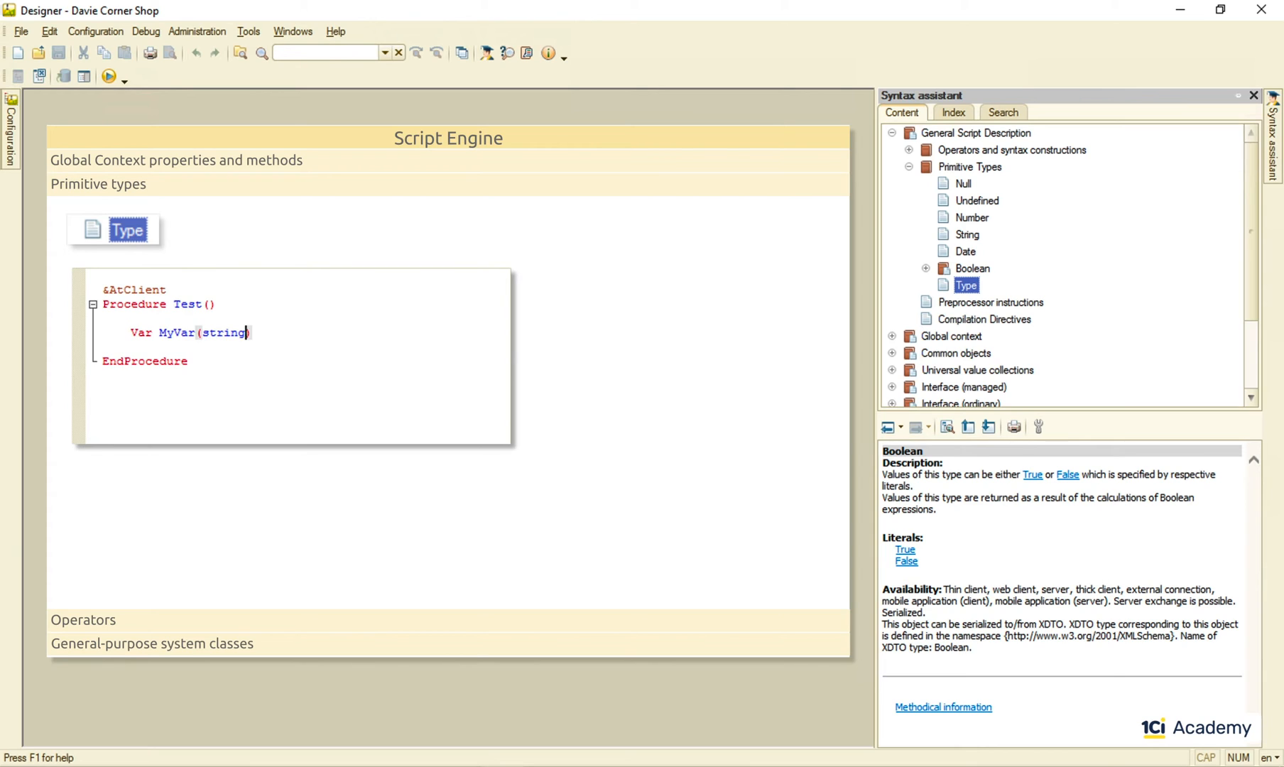
type(";")
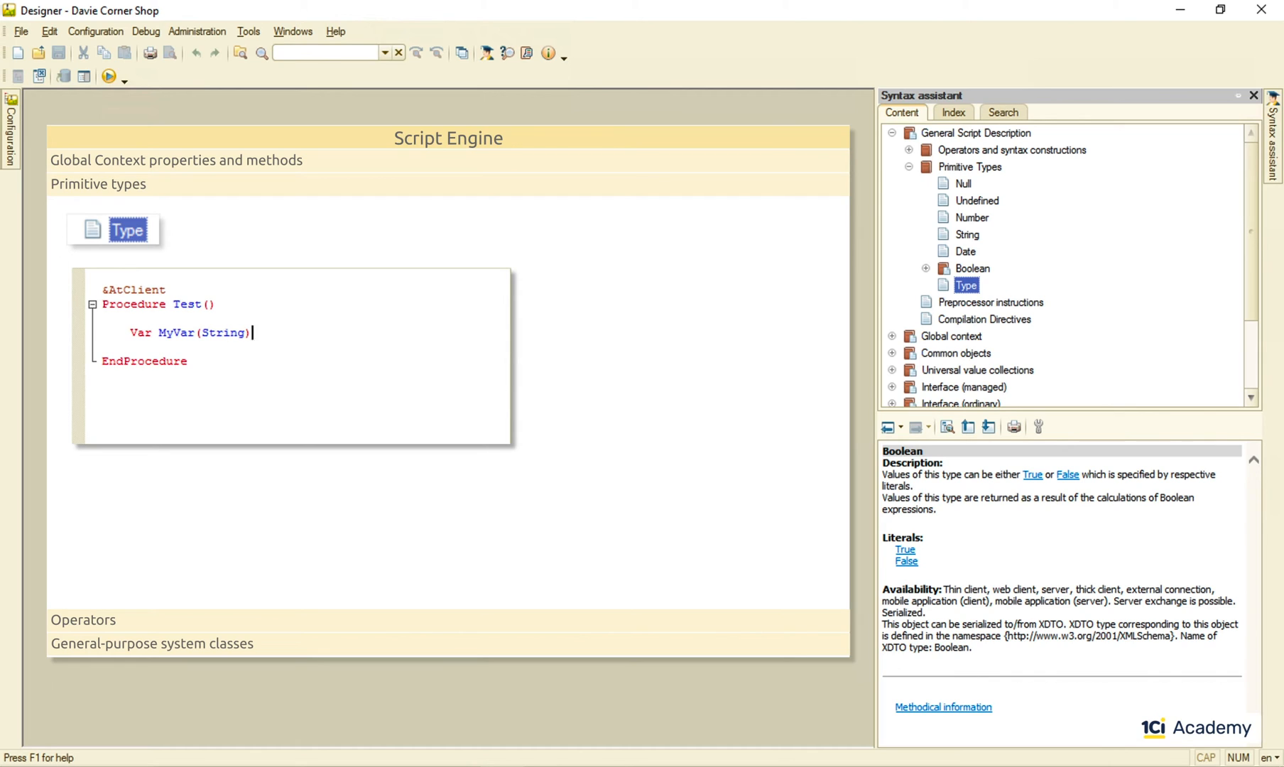
type("MyVar = \"My String Variable\"")
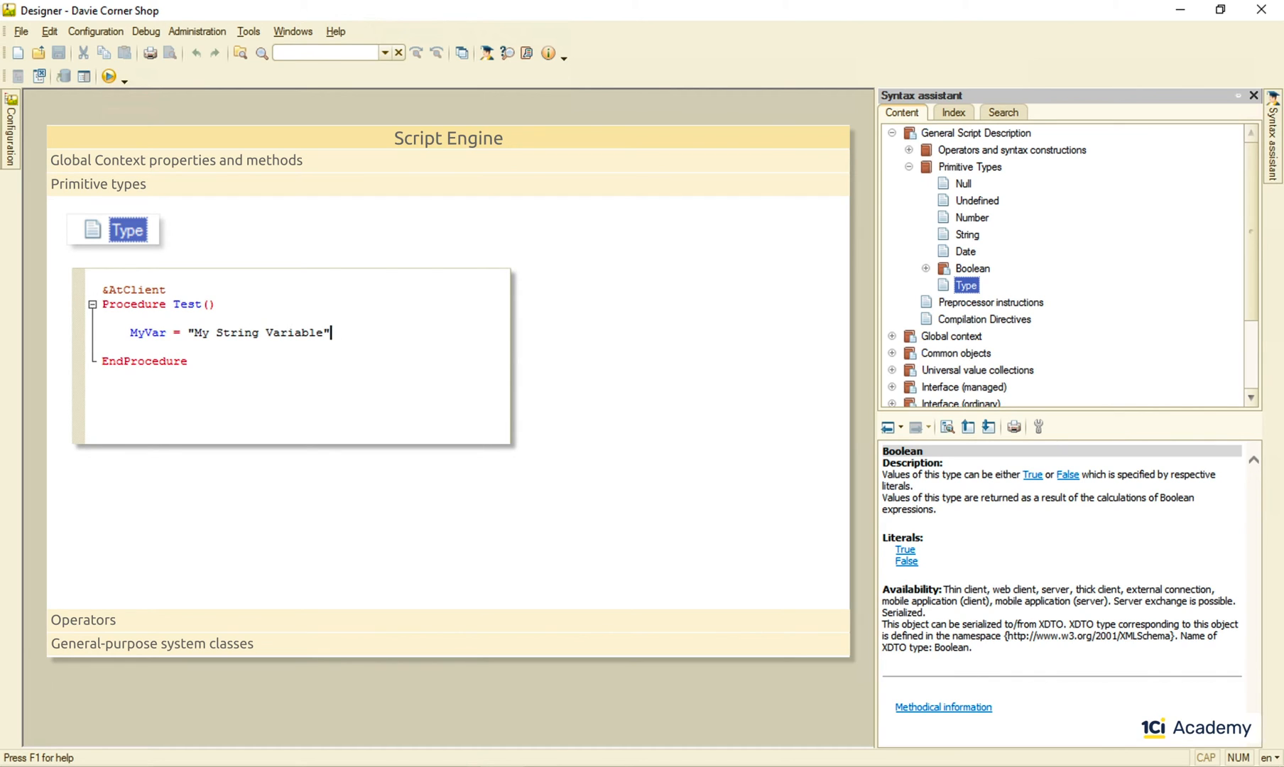
type(";")
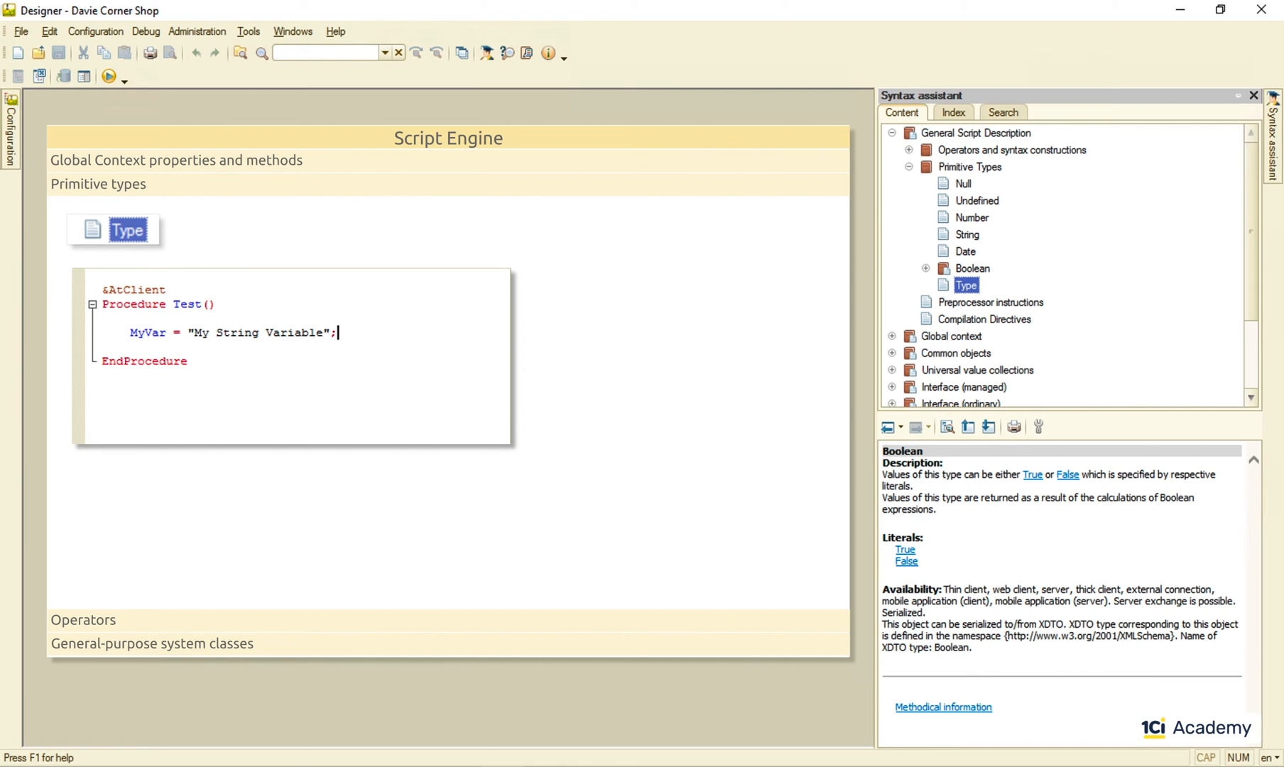
type("MyVar = 123.45;")
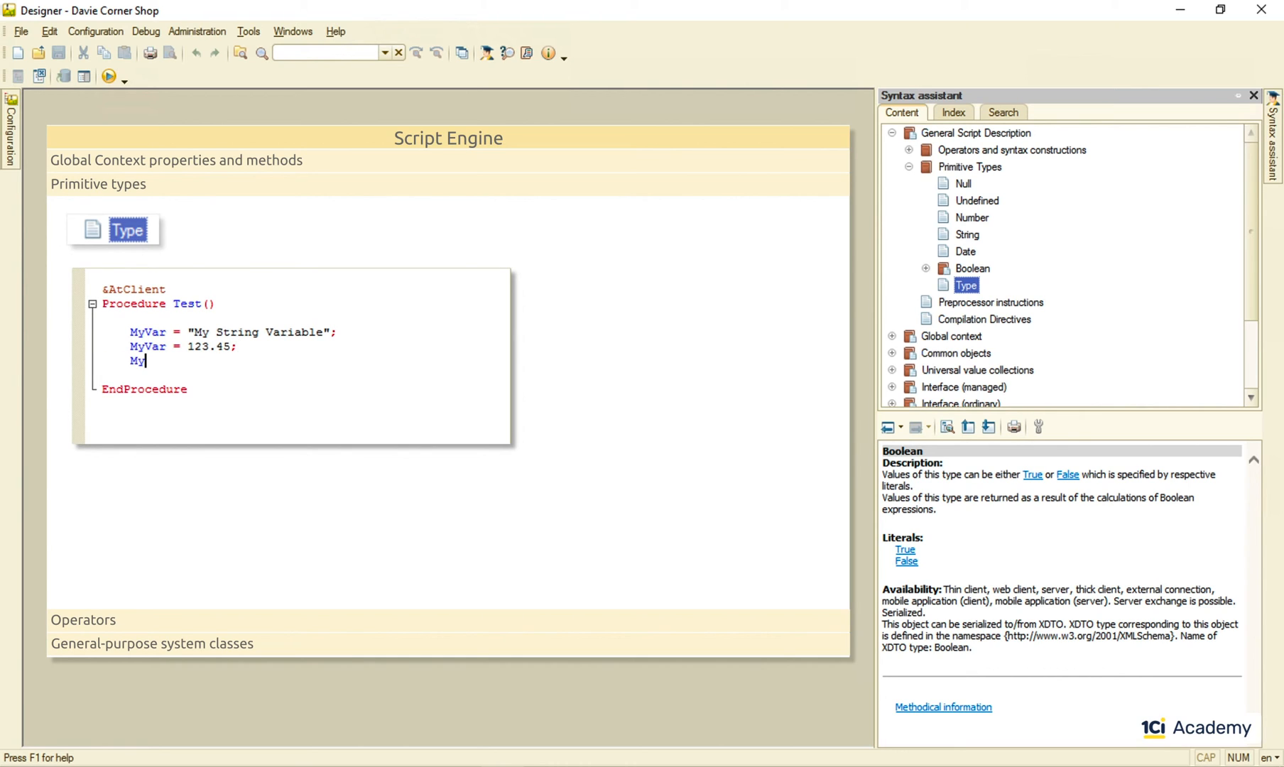
type("Var = True;")
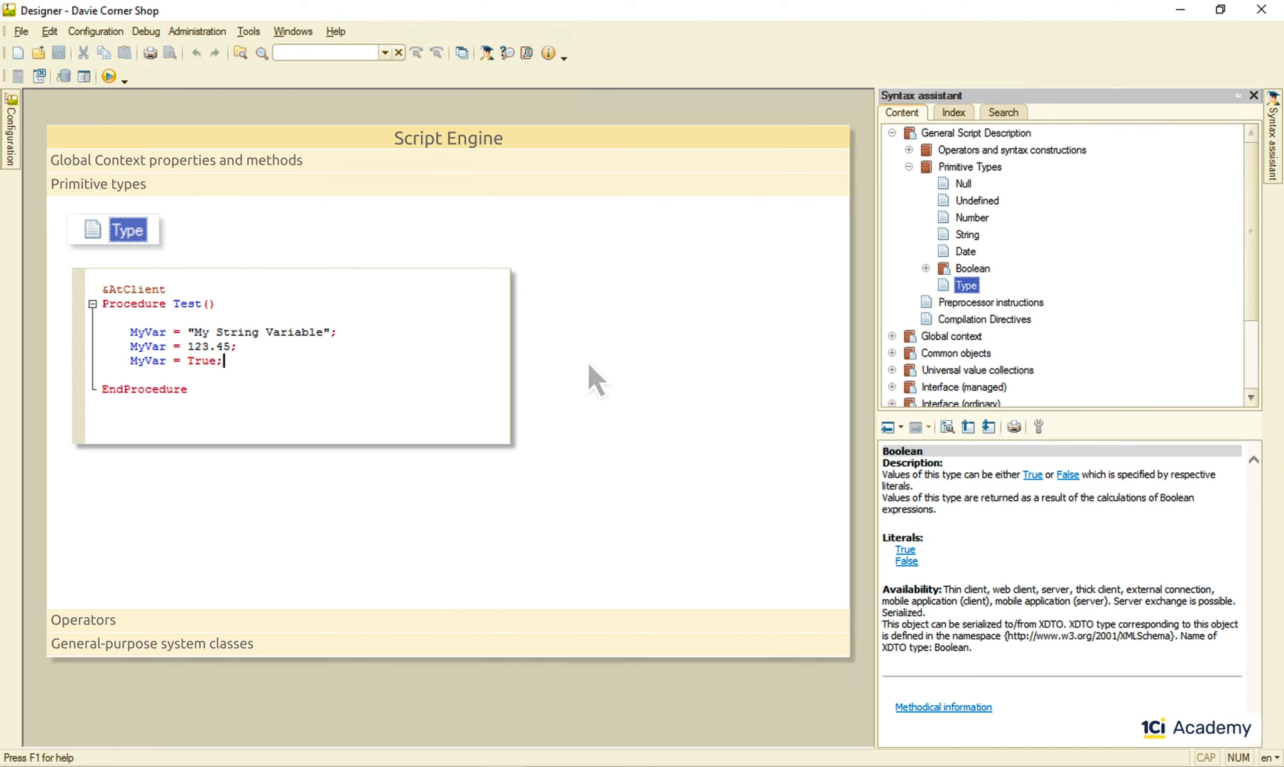
scroll("down", 3)
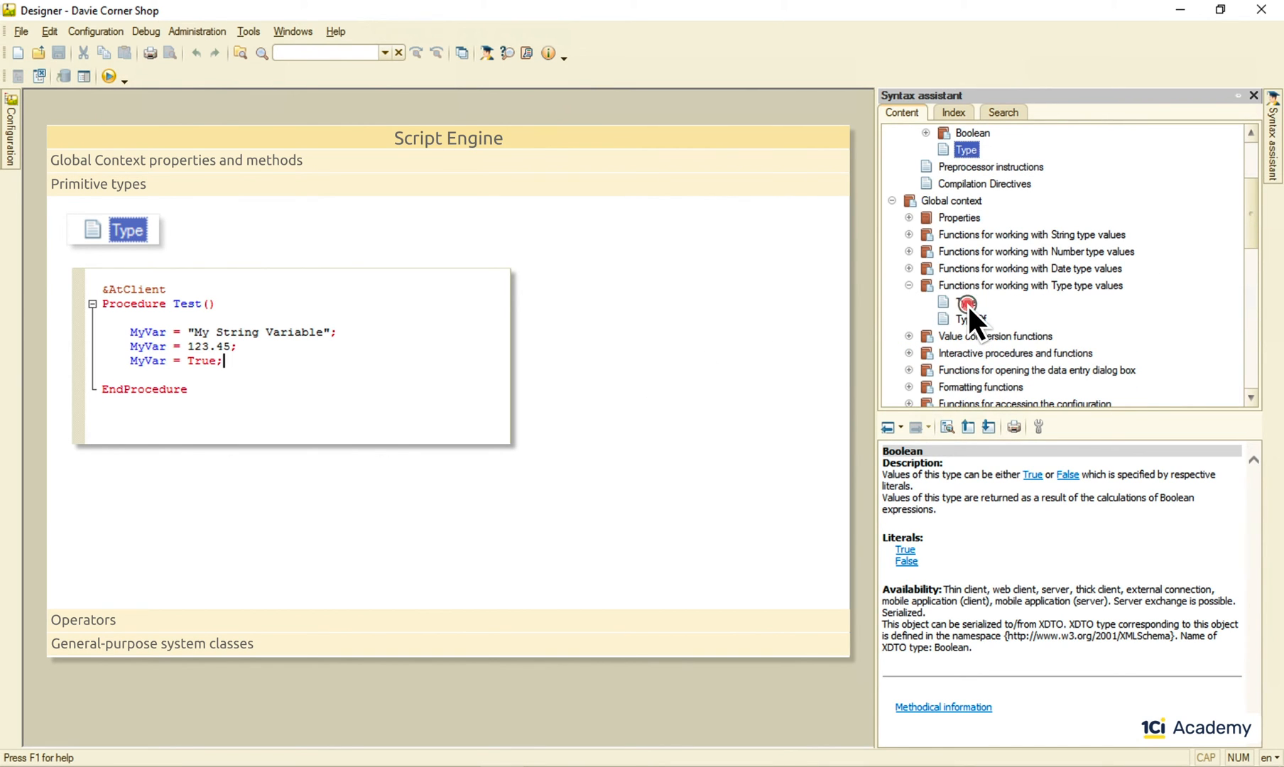
Open the TypeOf article and write MyVarType = TypeOf(MyVar); before evaluating Type("")
left_click(970, 318)
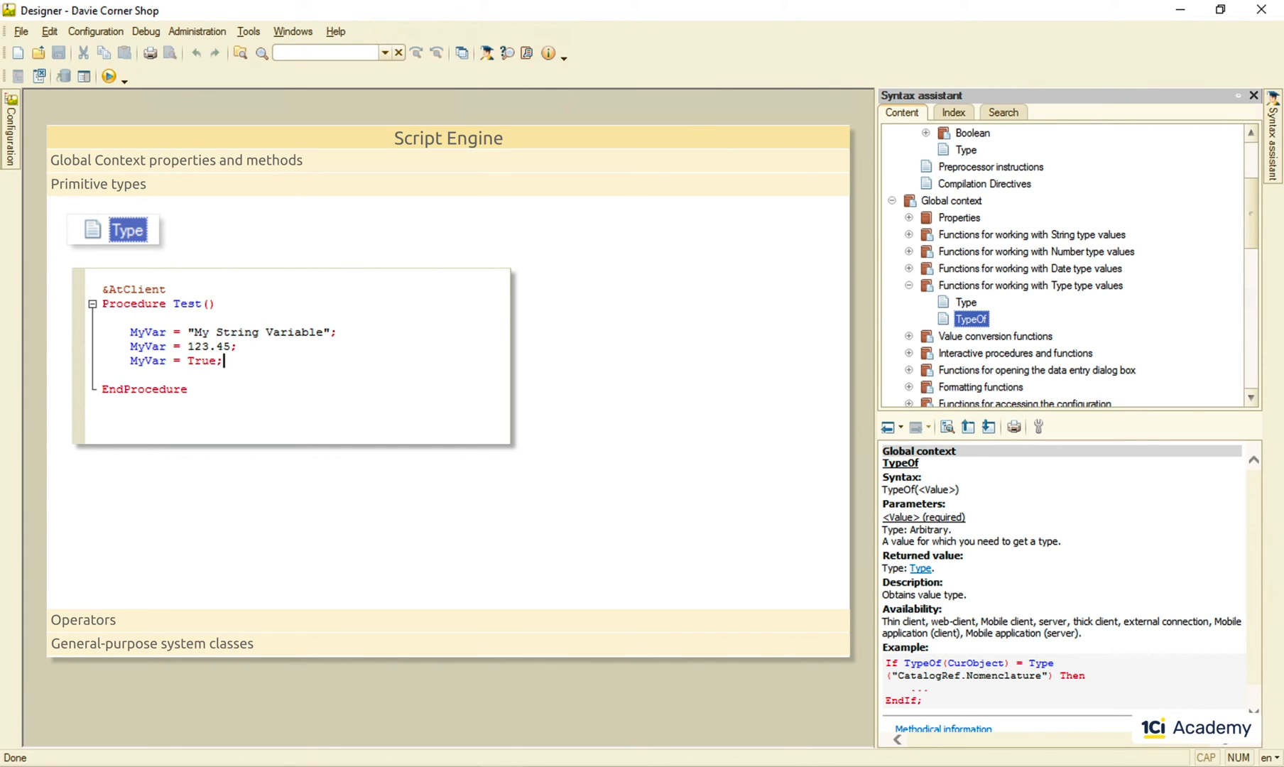
type("MyVarType = TypeOf(MyVar")
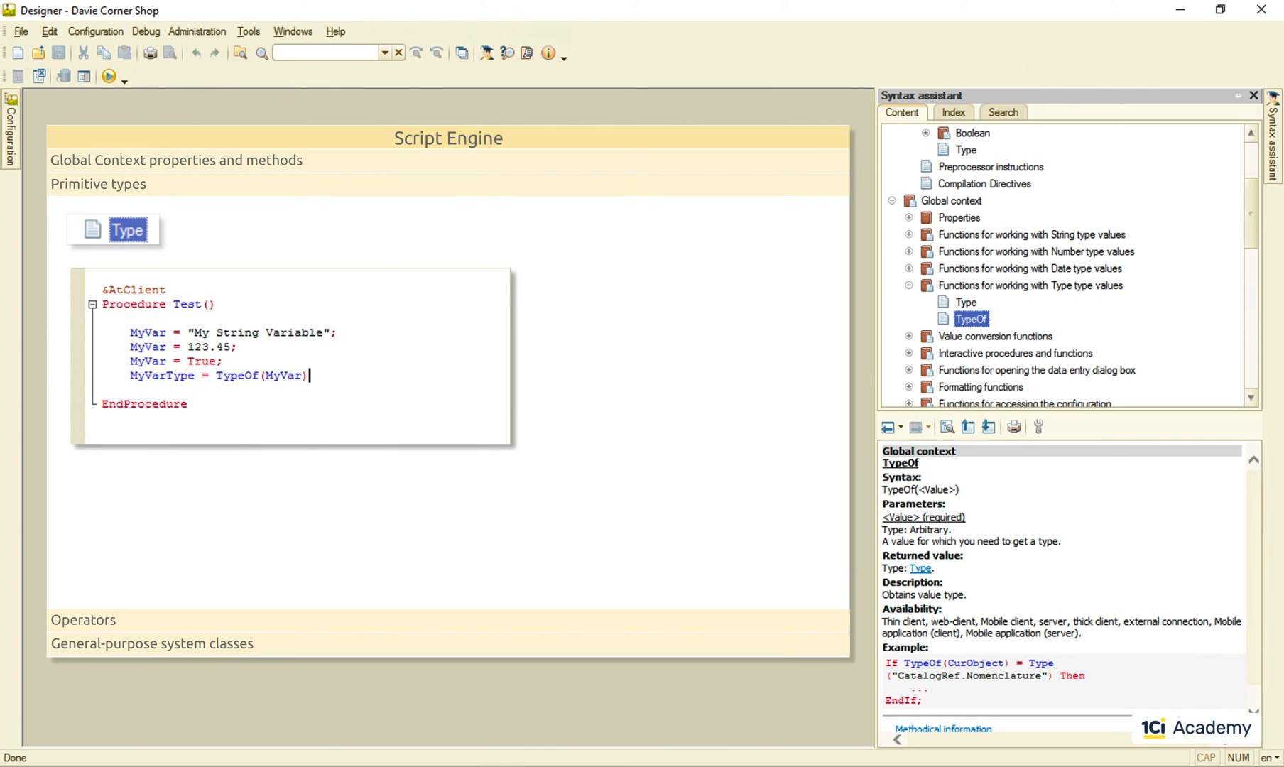
left_click(79, 375)
type("Type(\"\")")
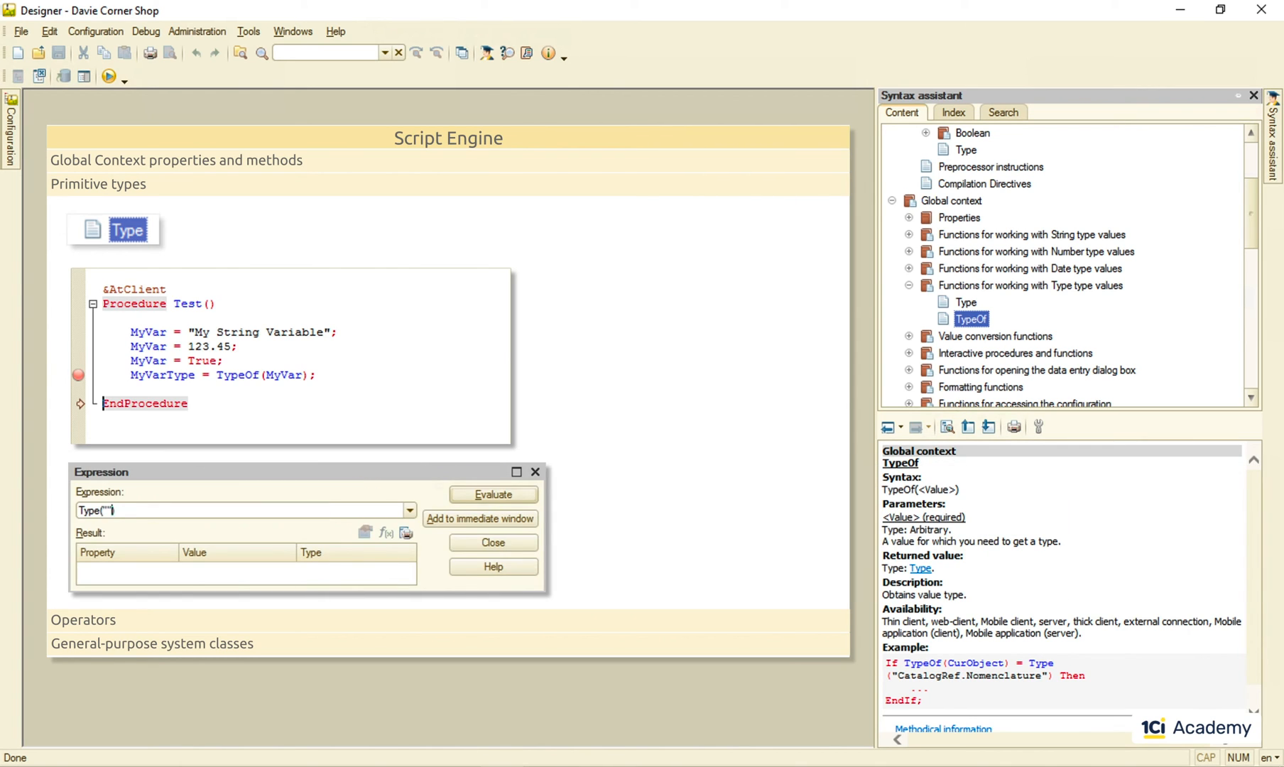
Evaluate Type("Boolean"), TypeOf(MyVar) = Type("Boolean"), and Type("CatalogRef.Products")
left_click(492, 494)
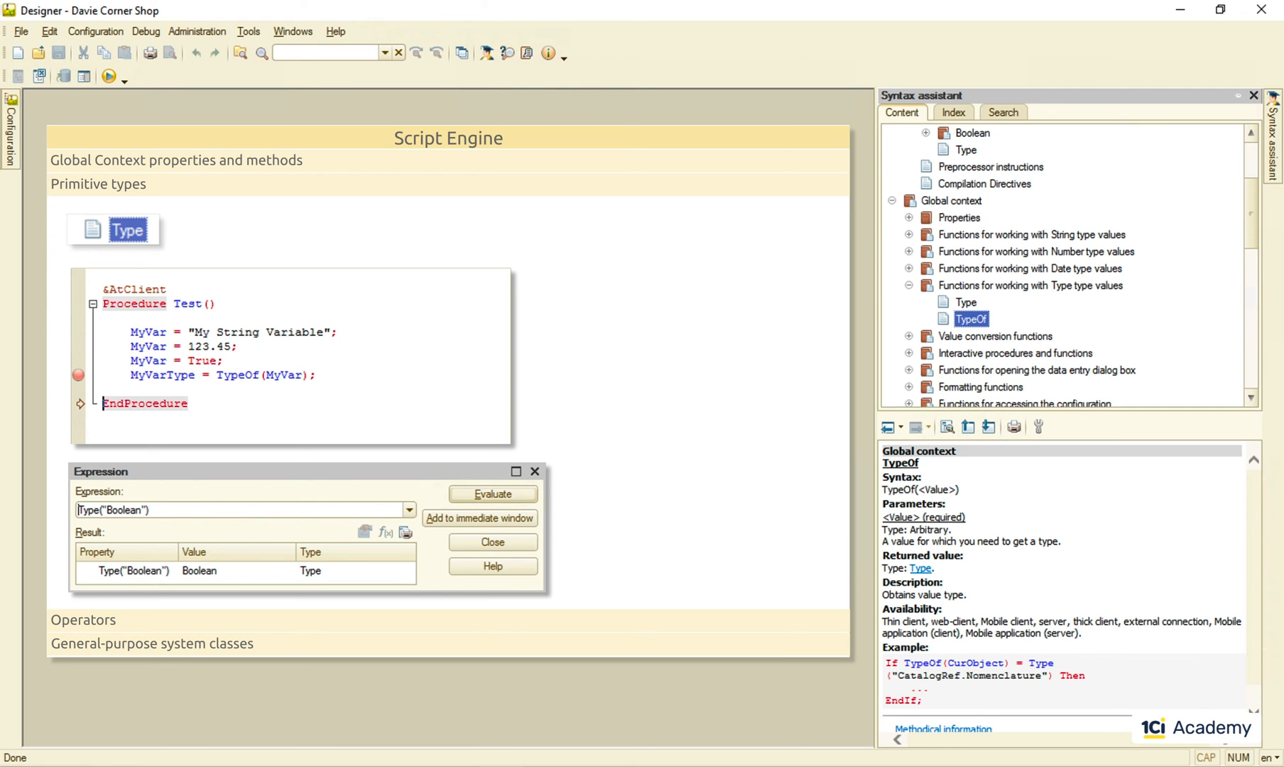
type("TypeOf(MyVar) =")
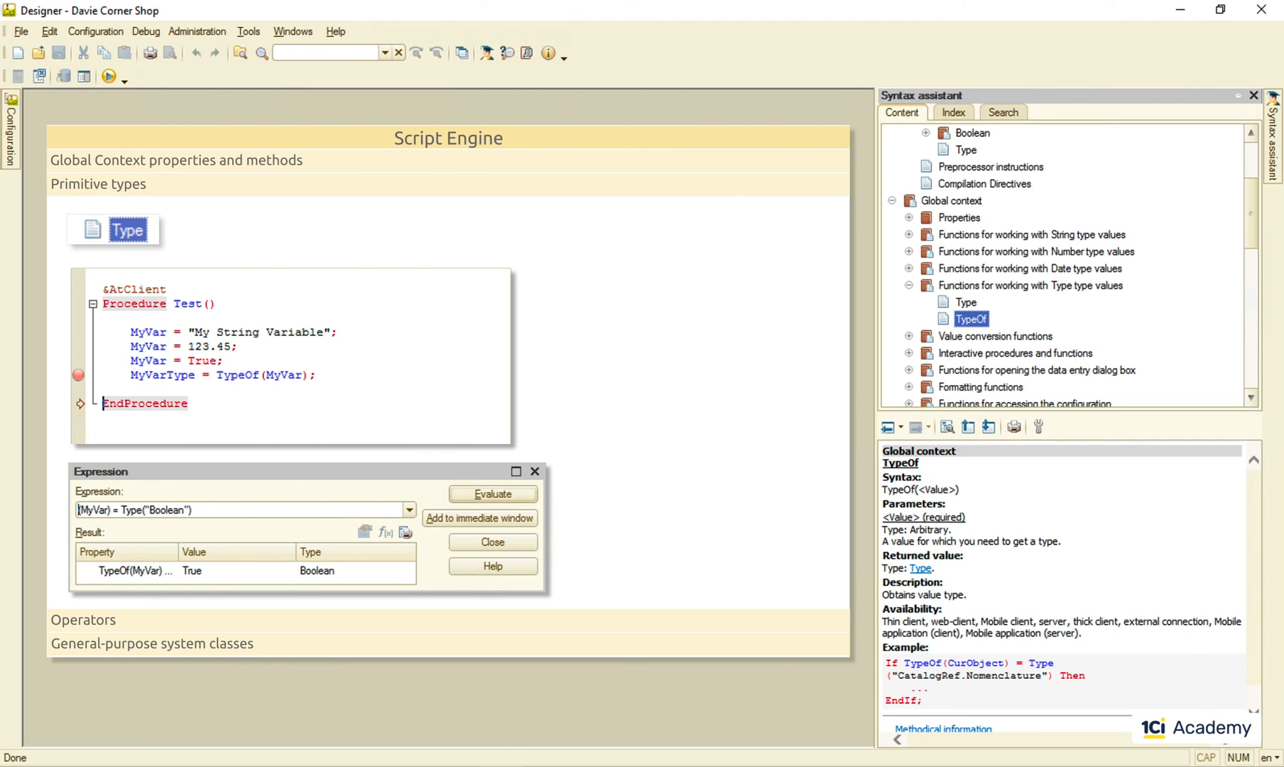
type("Type(\"CatalogRef.\")")
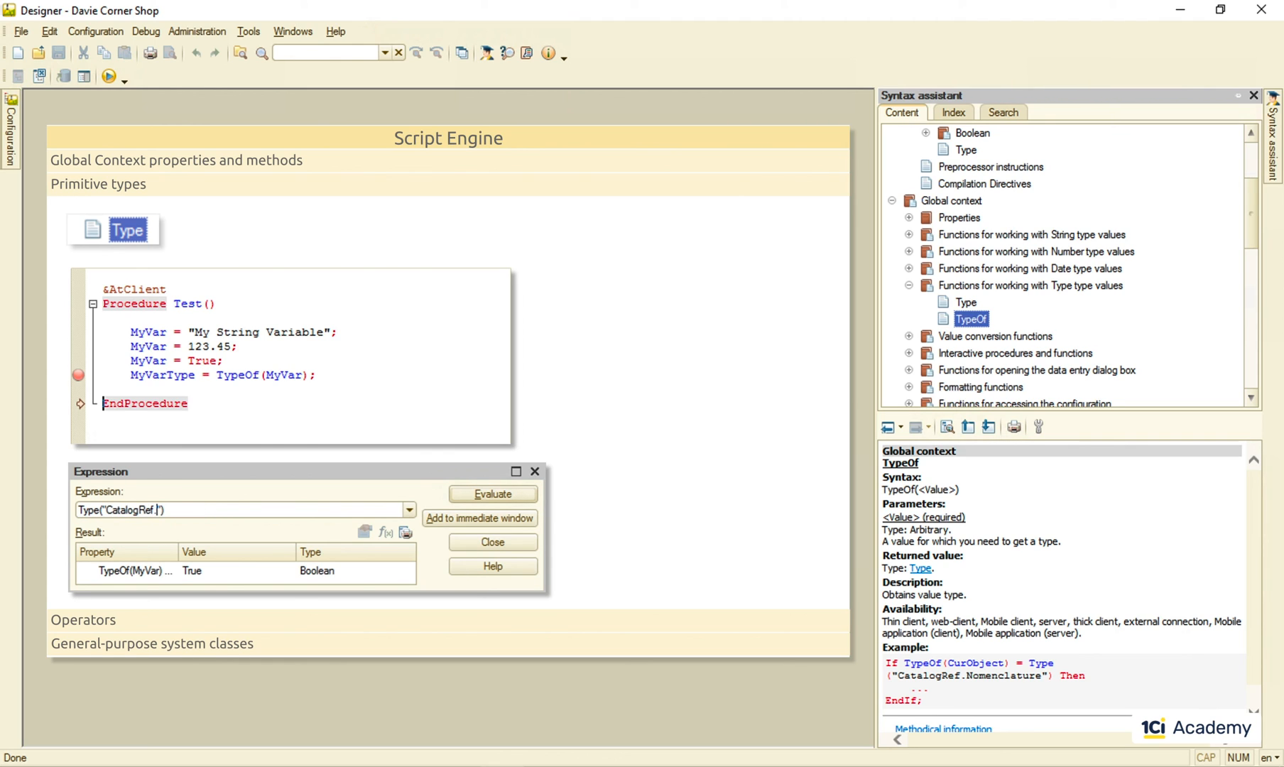
left_click(492, 493)
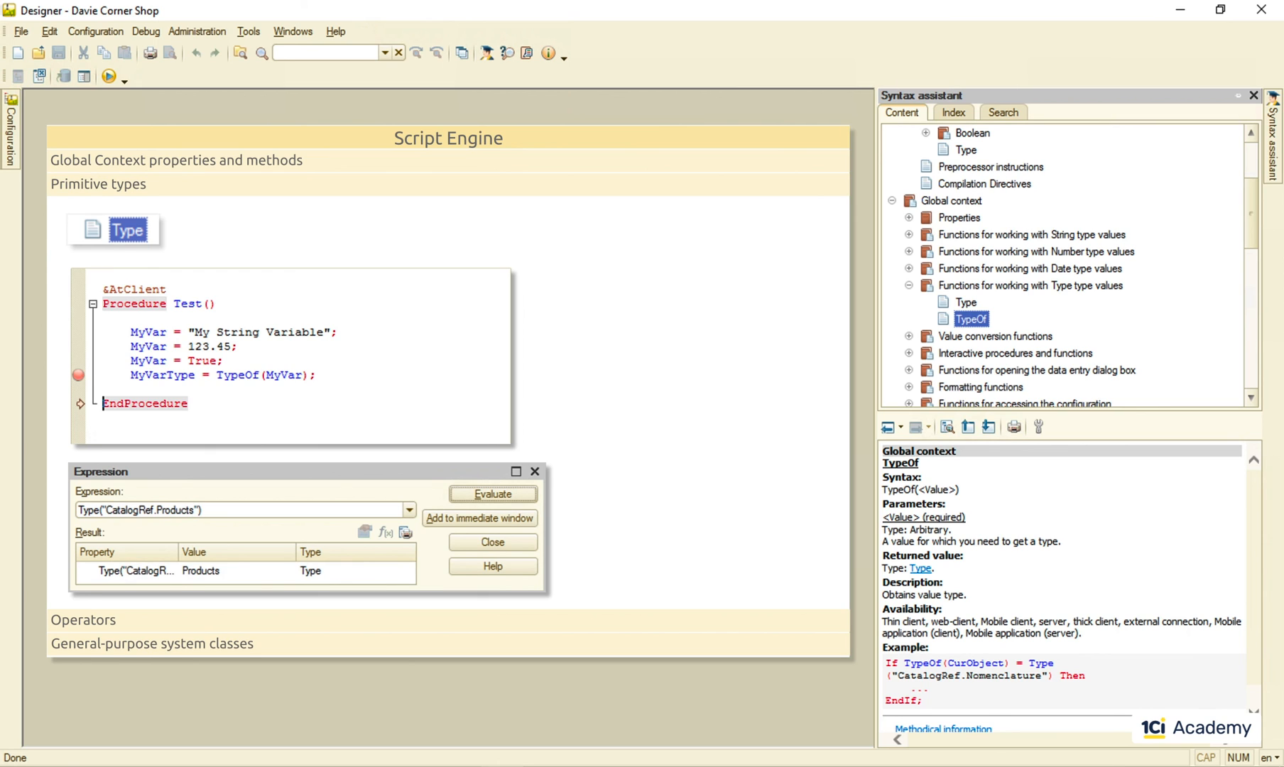